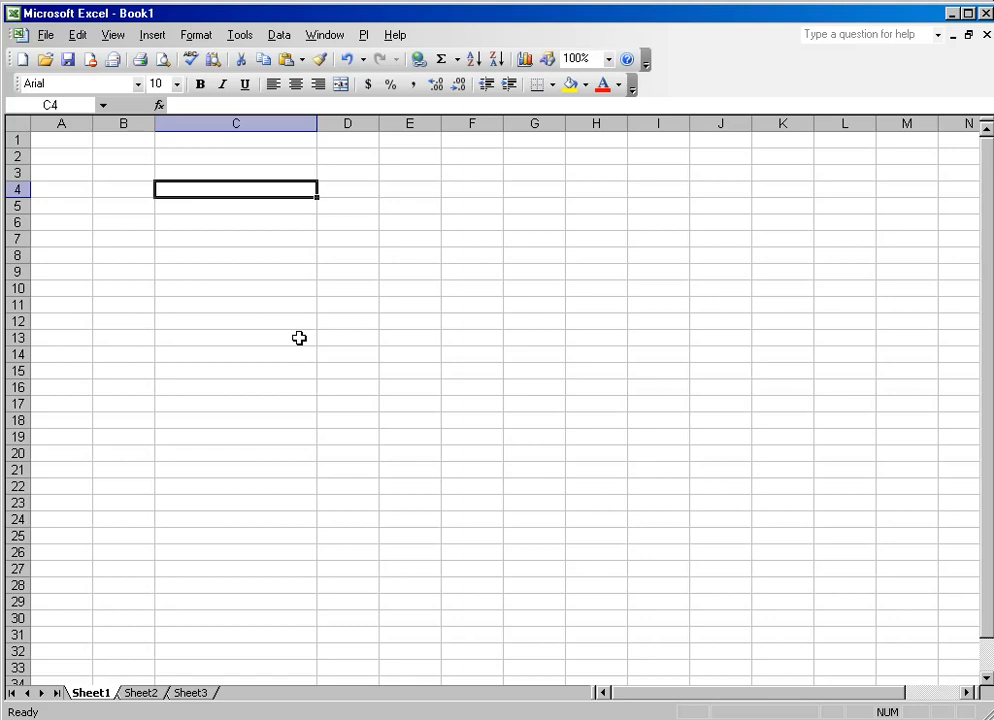
mouse_move(367, 84)
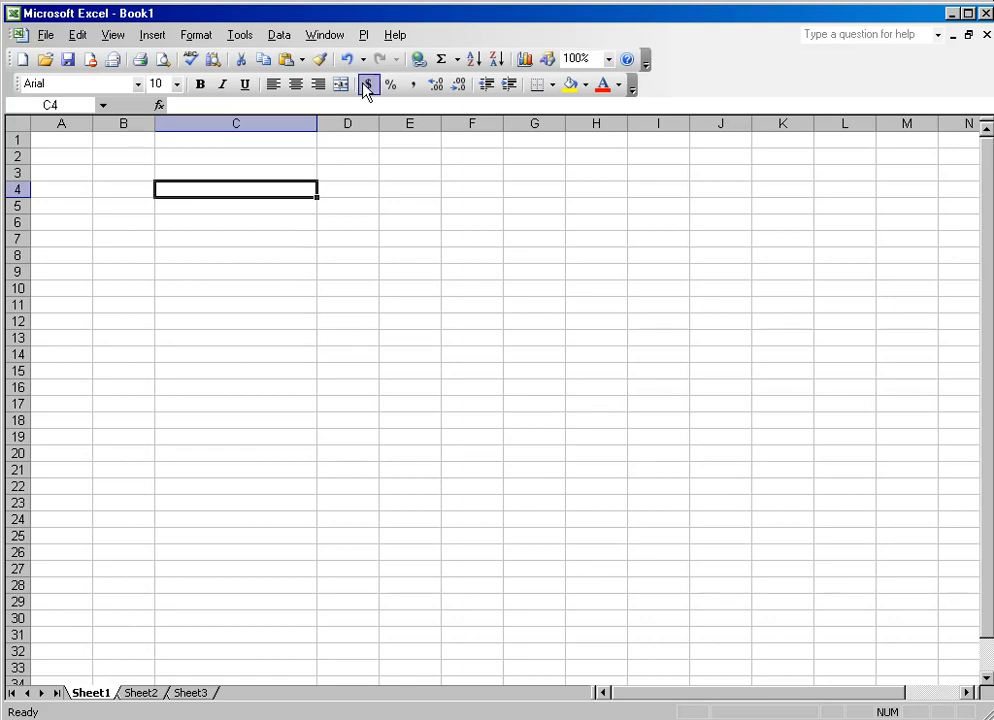
Step: Insert the module path \Reactor Section\Reactor 1 into C4 from the PI module database
left_click(363, 34)
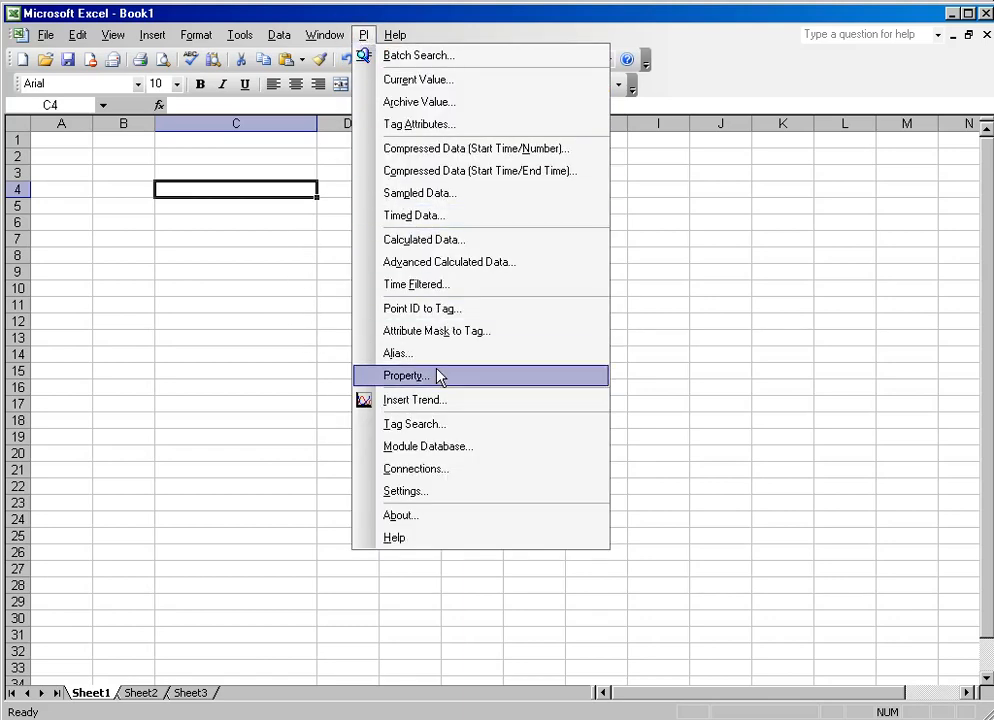
mouse_move(285, 432)
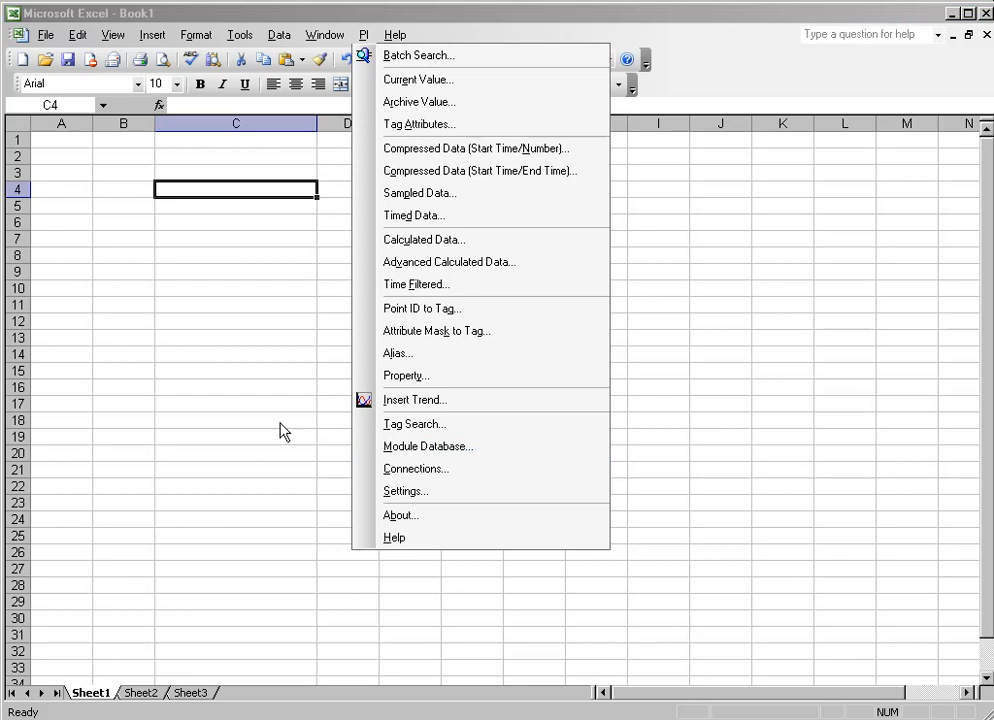
left_click(428, 446)
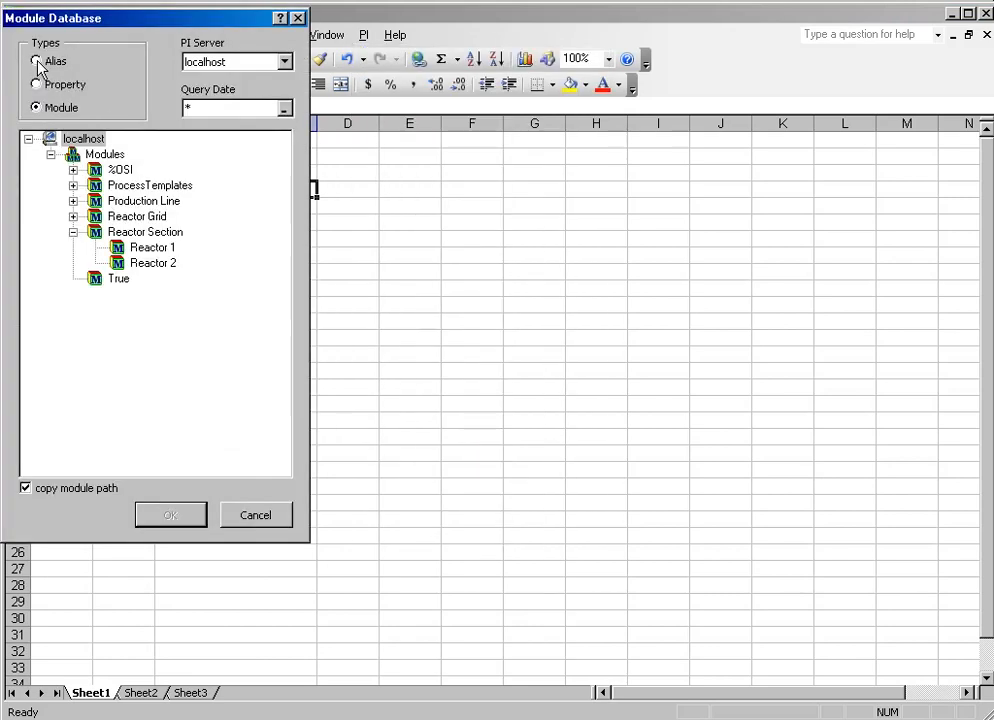
left_click(152, 247)
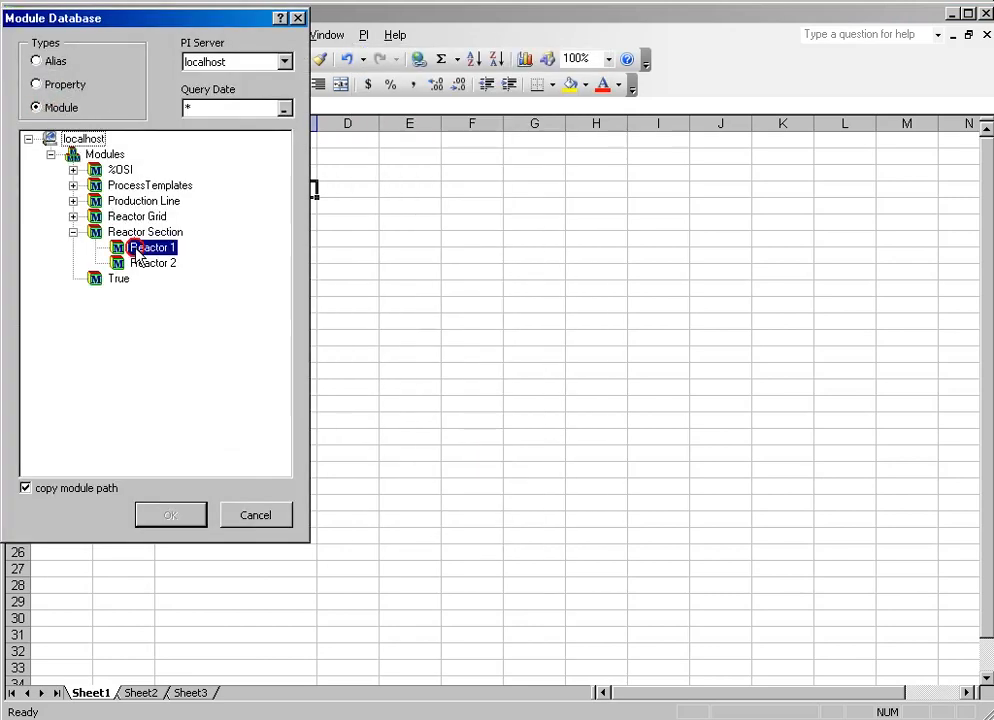
left_click(170, 514)
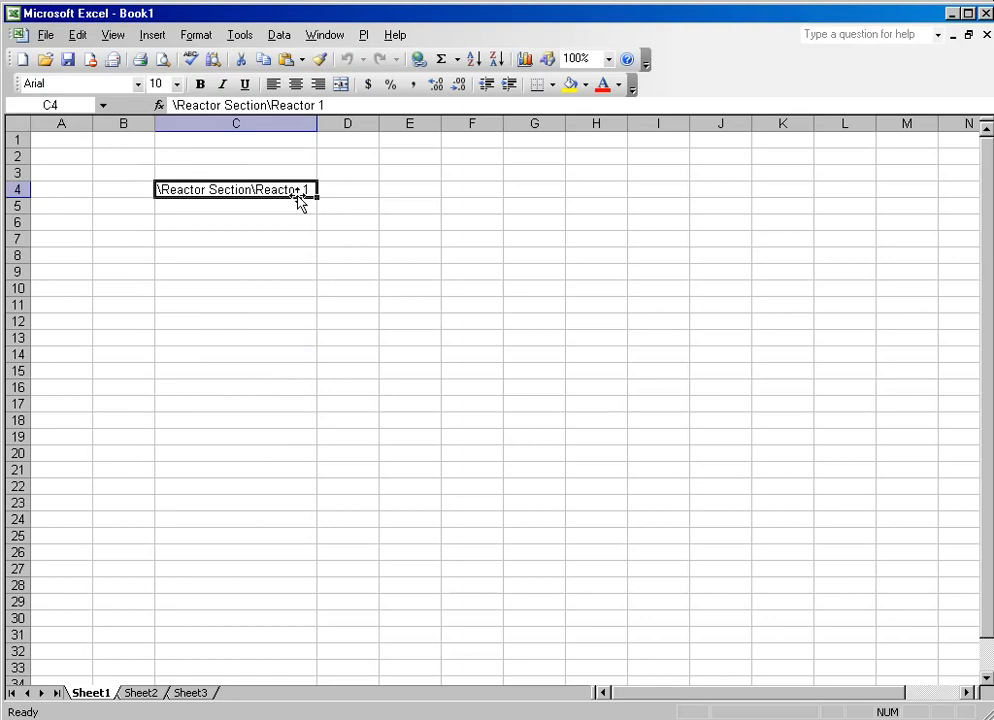
left_click(235, 238)
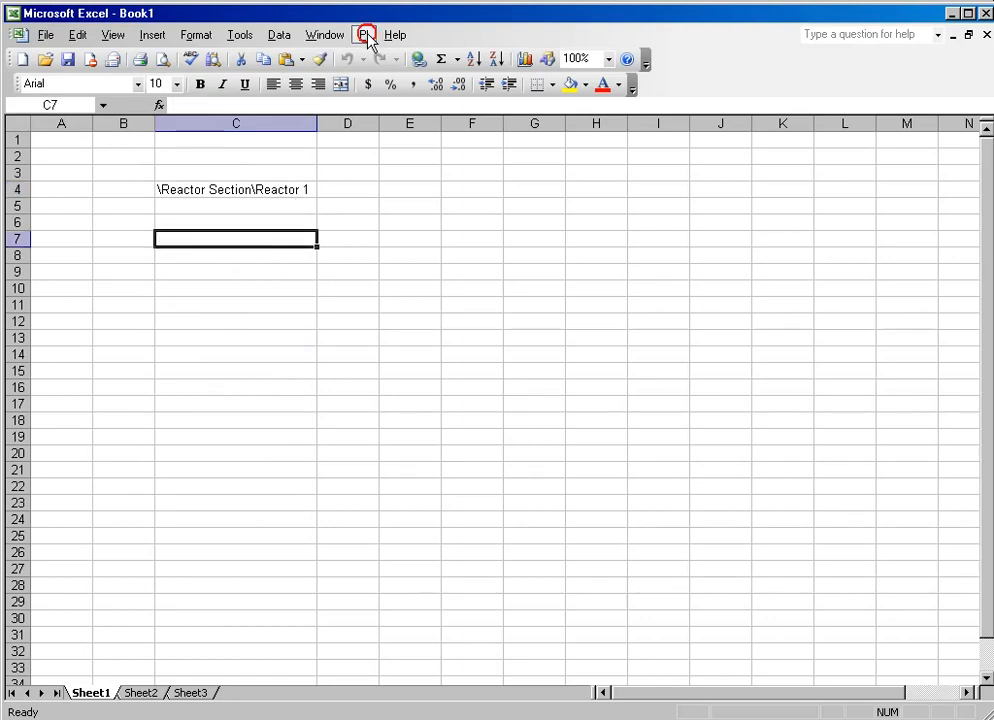
Step: Fill C7:C9 with Reactor 1's aliases Temperature, Concentration and Level from the module database
left_click(363, 34)
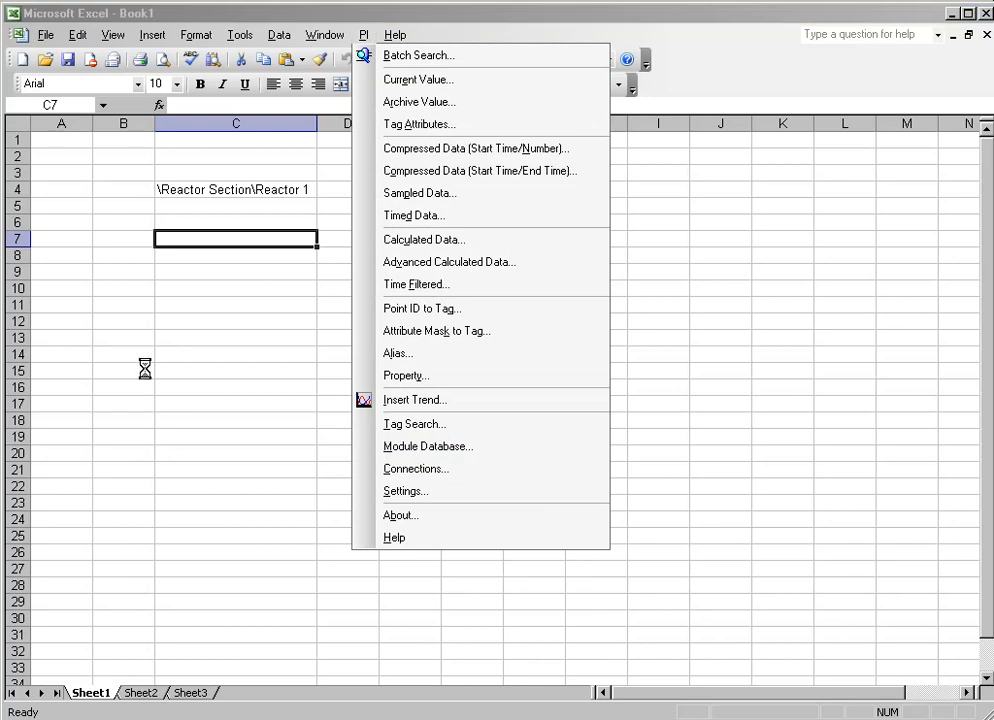
left_click(428, 446)
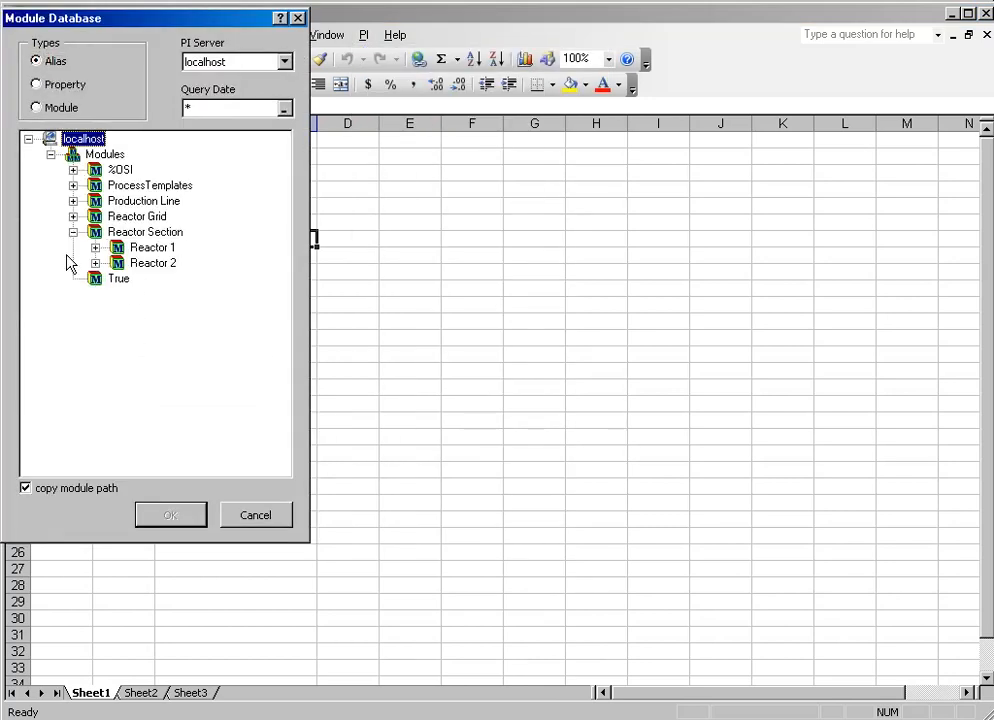
left_click(96, 247)
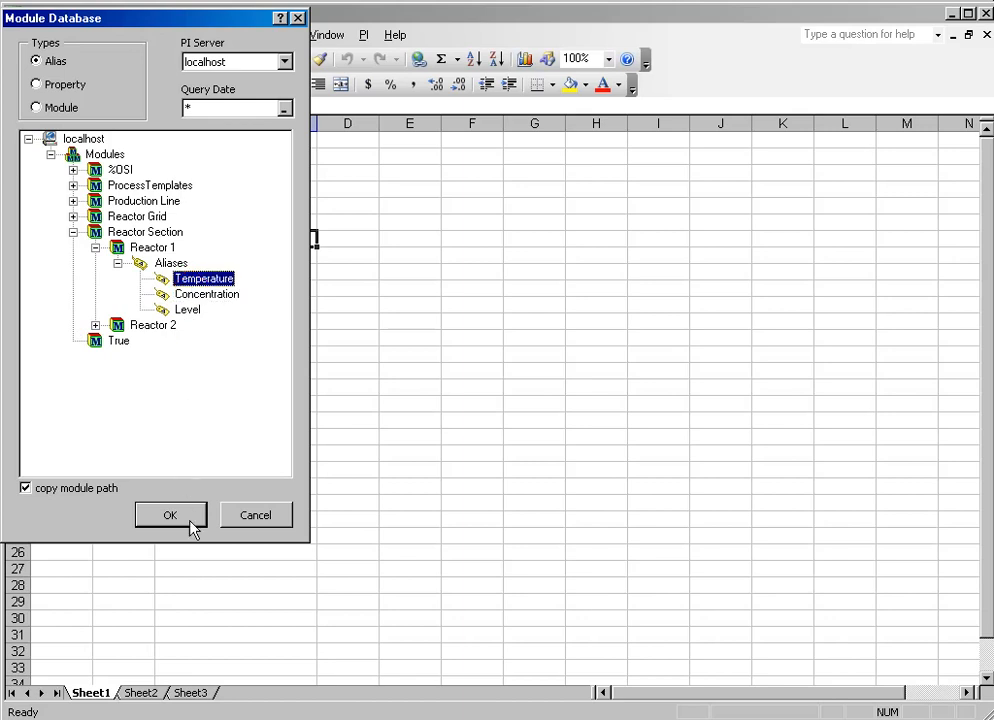
left_click(170, 514)
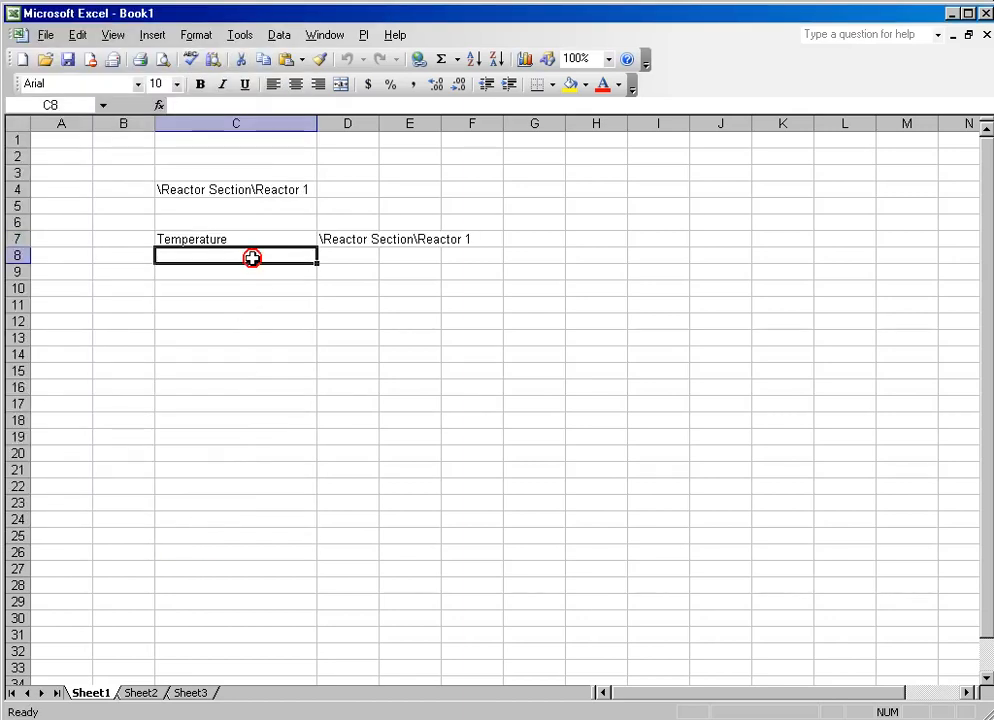
left_click(363, 34)
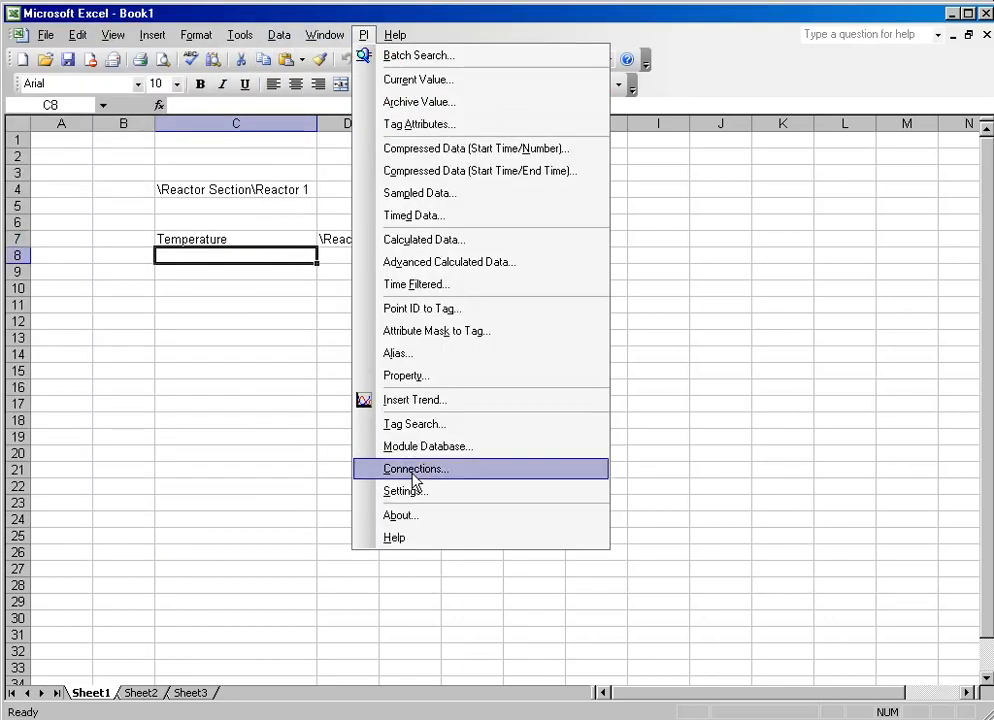
left_click(427, 446)
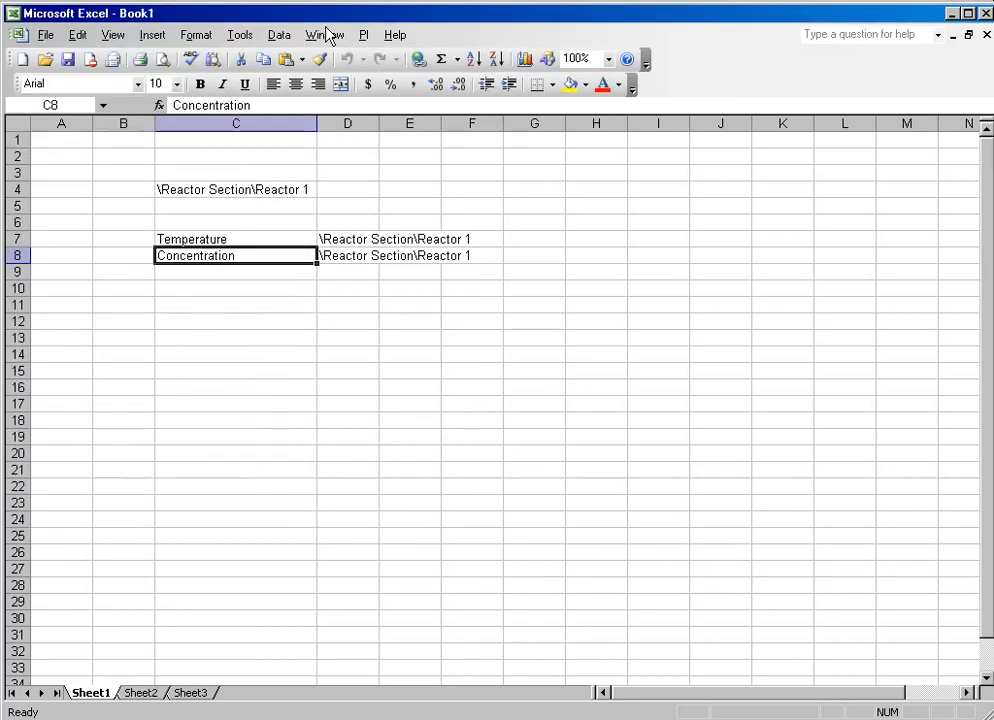
left_click(363, 34)
type("Level")
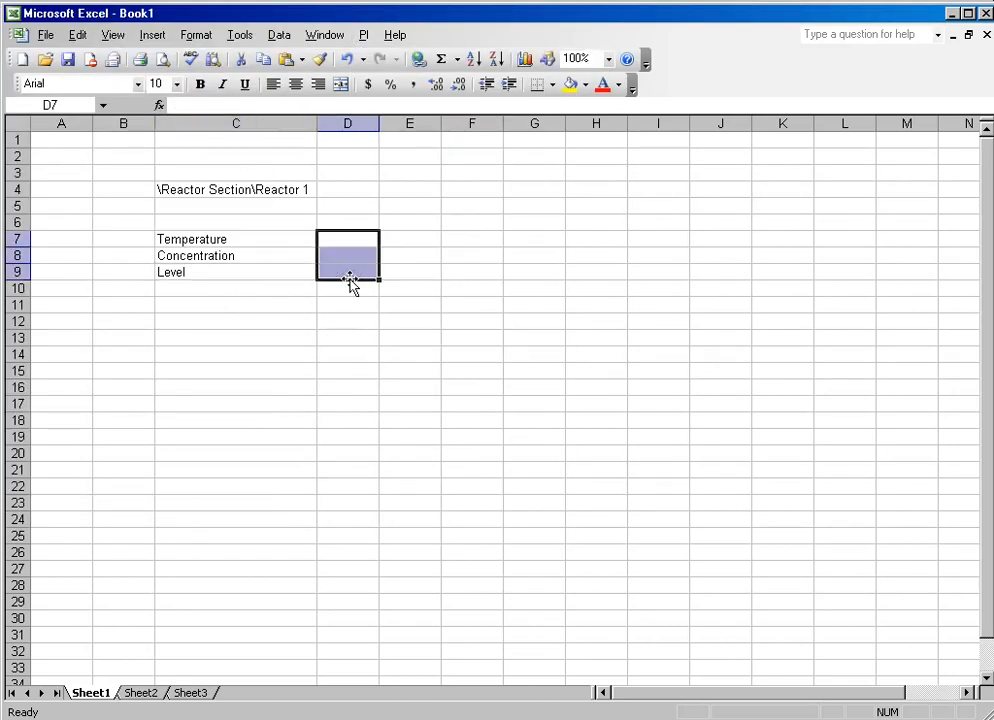
mouse_move(353, 225)
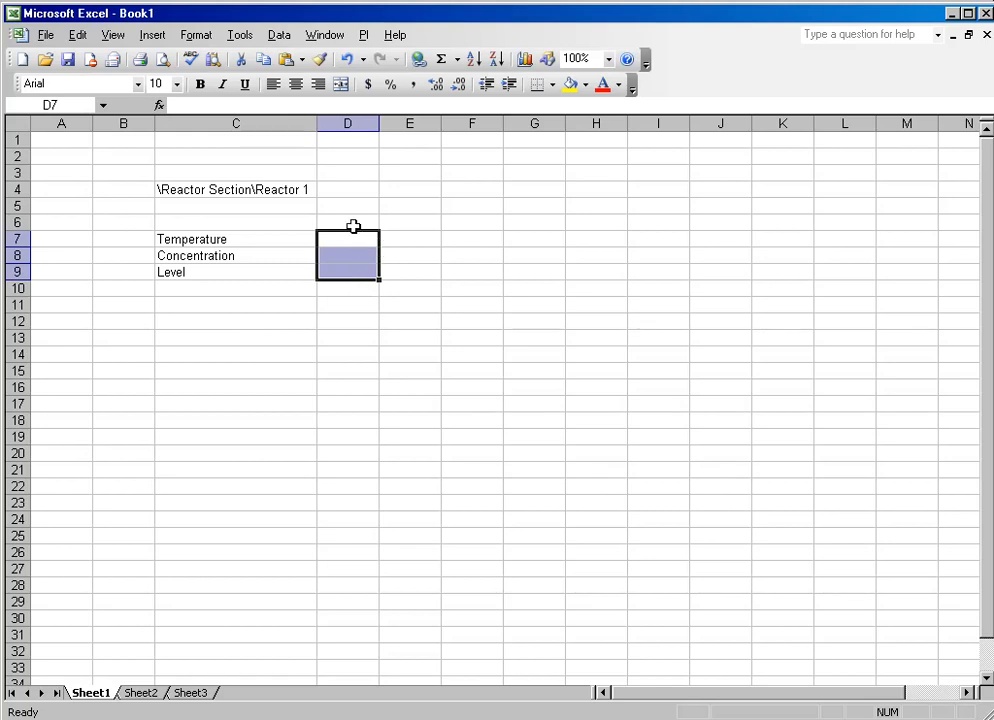
Step: Start a PI alias-to-tag lookup with D7 as the output cell
left_click(347, 238)
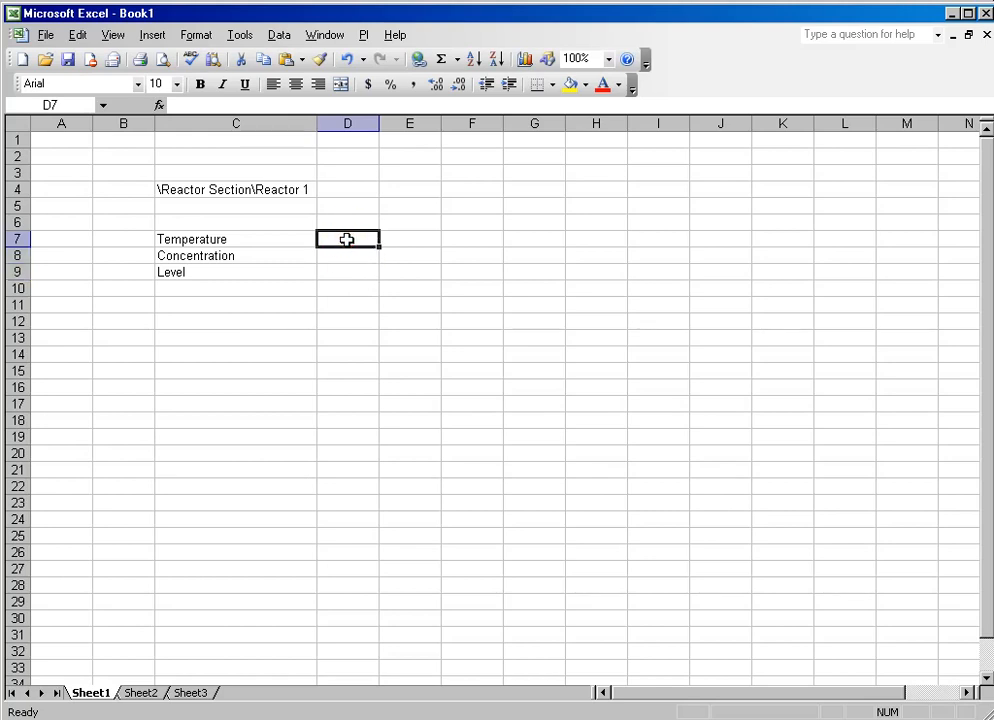
left_click(363, 34)
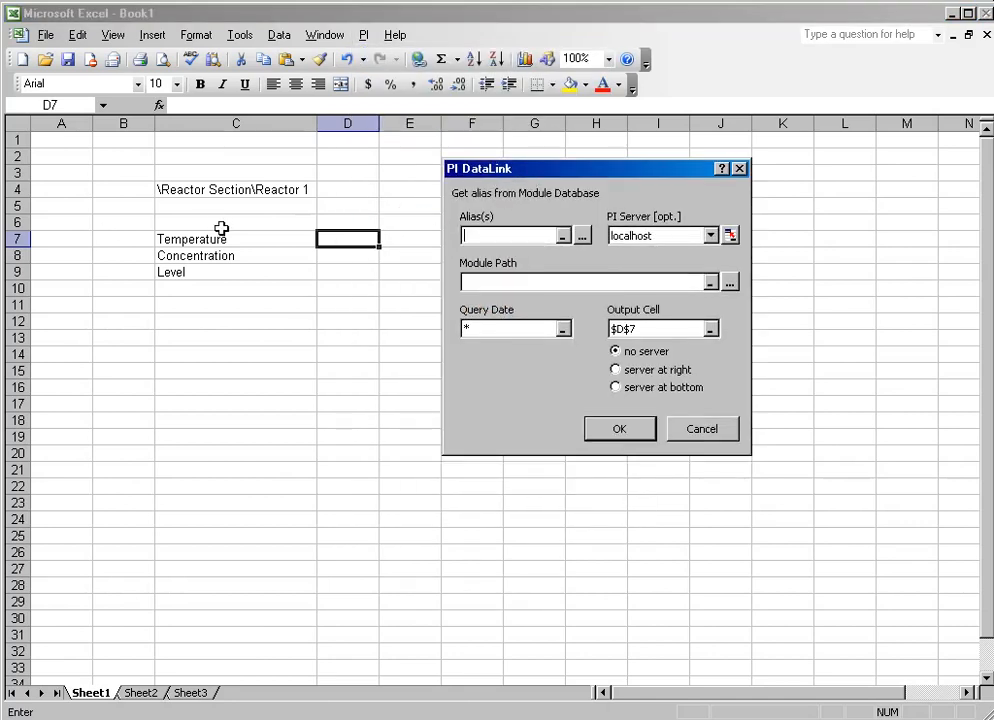
Step: Resolve alias C7 with module path C4 into tag BA:TEMP.1 in D7
left_click(236, 238)
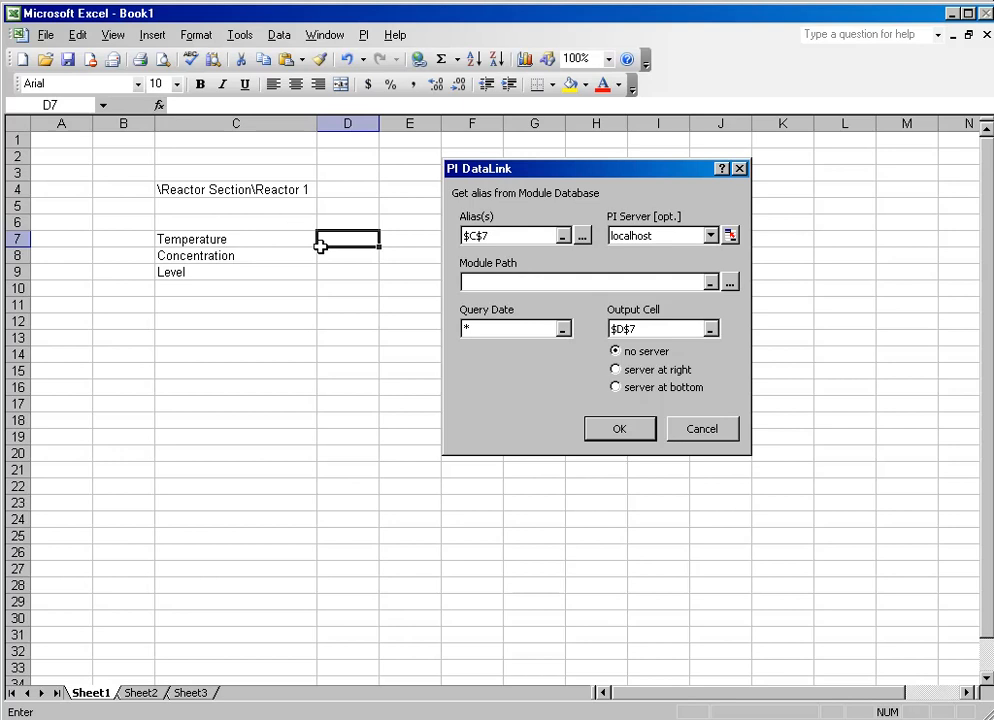
left_click(236, 189)
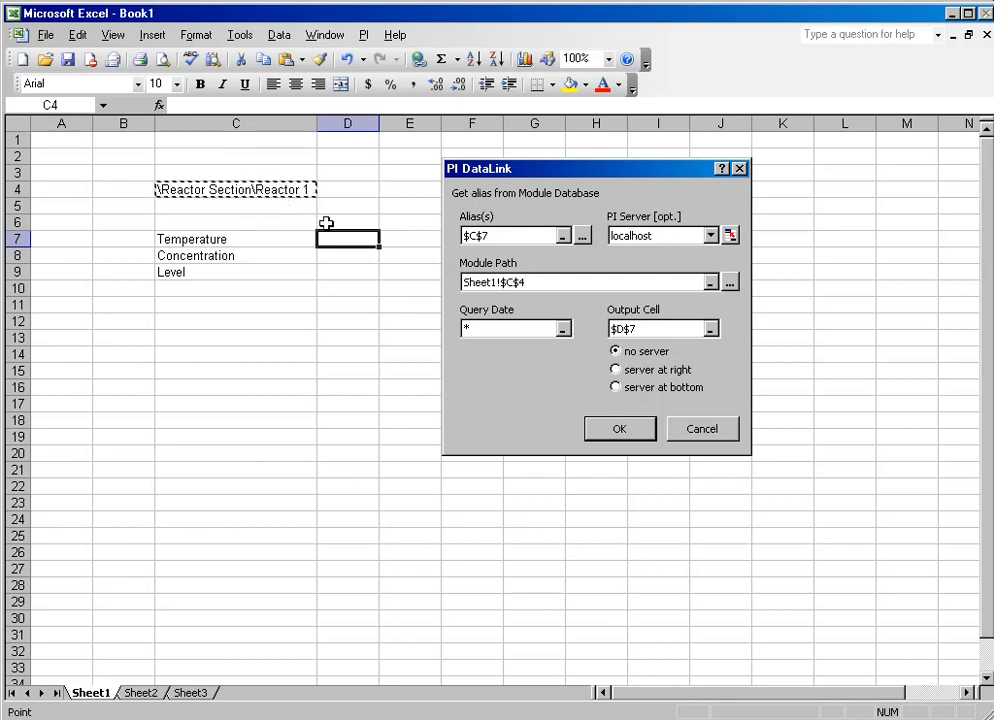
left_click(619, 428)
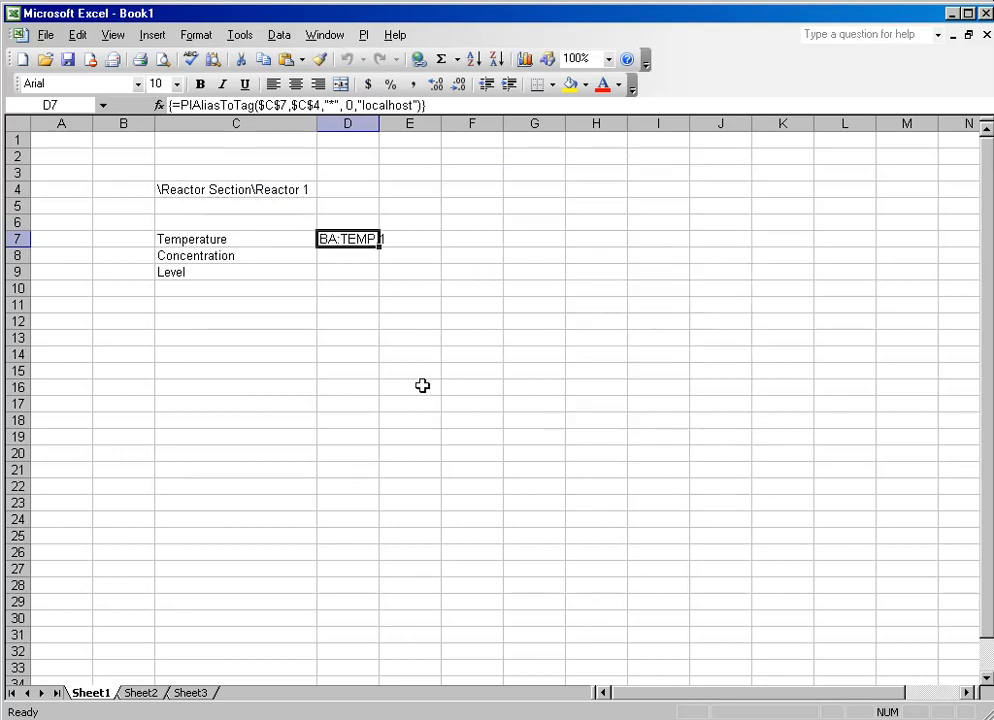
key("Return")
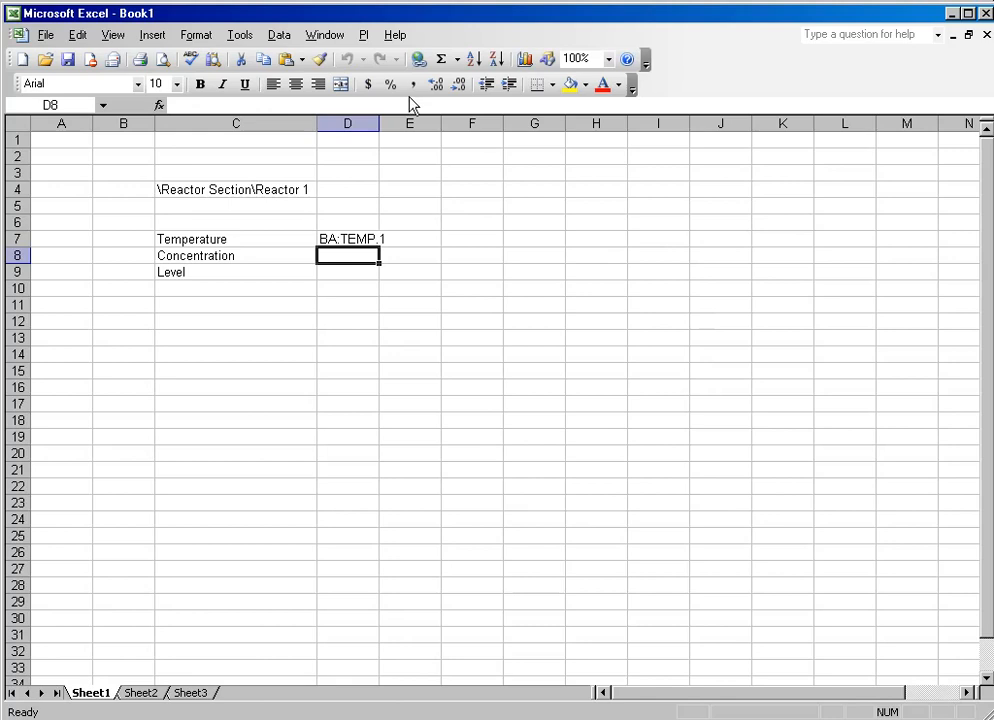
Step: Begin an alias lookup from D8 using aliases C8:C9
left_click(364, 34)
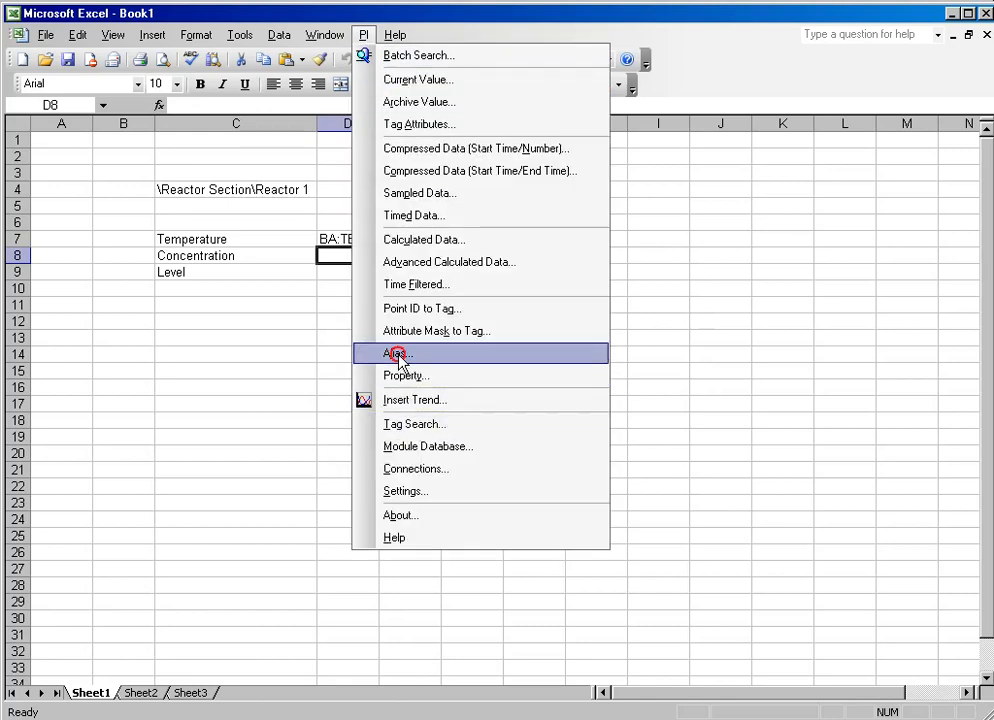
left_click(397, 353)
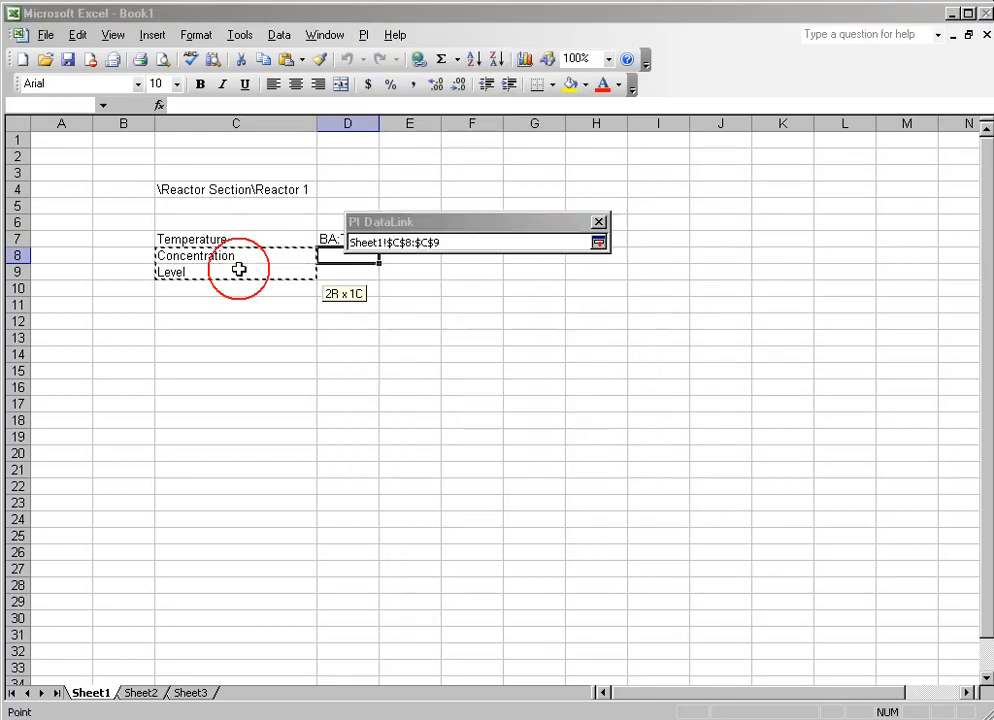
left_click(598, 242)
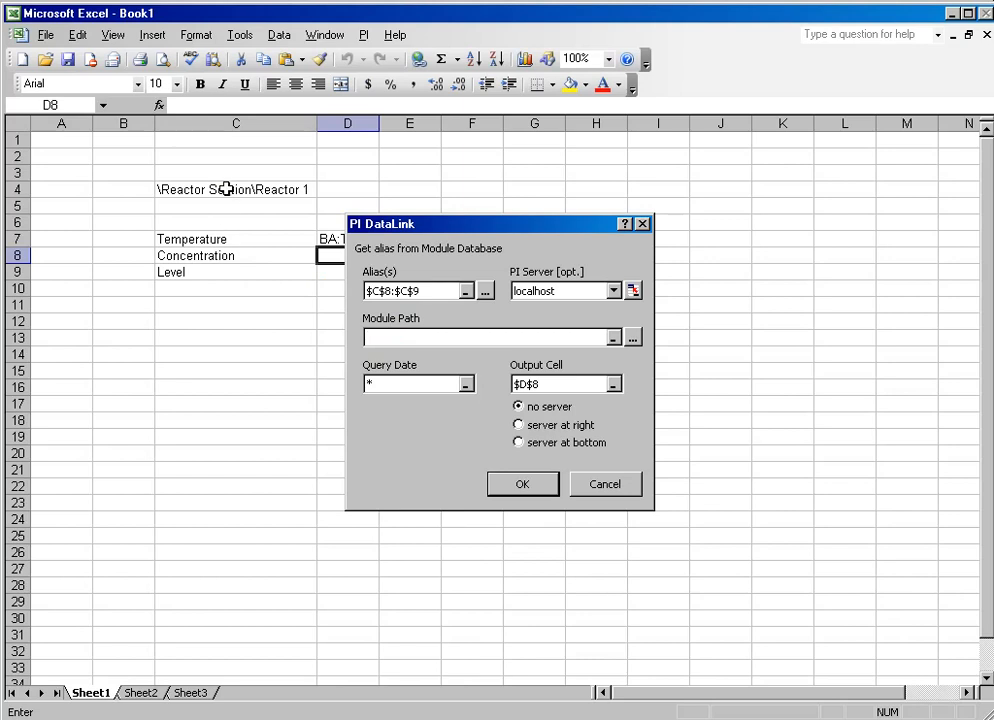
Step: Insert current values for tags D7:D9 into E7:F9, with timestamps at left
left_click(522, 483)
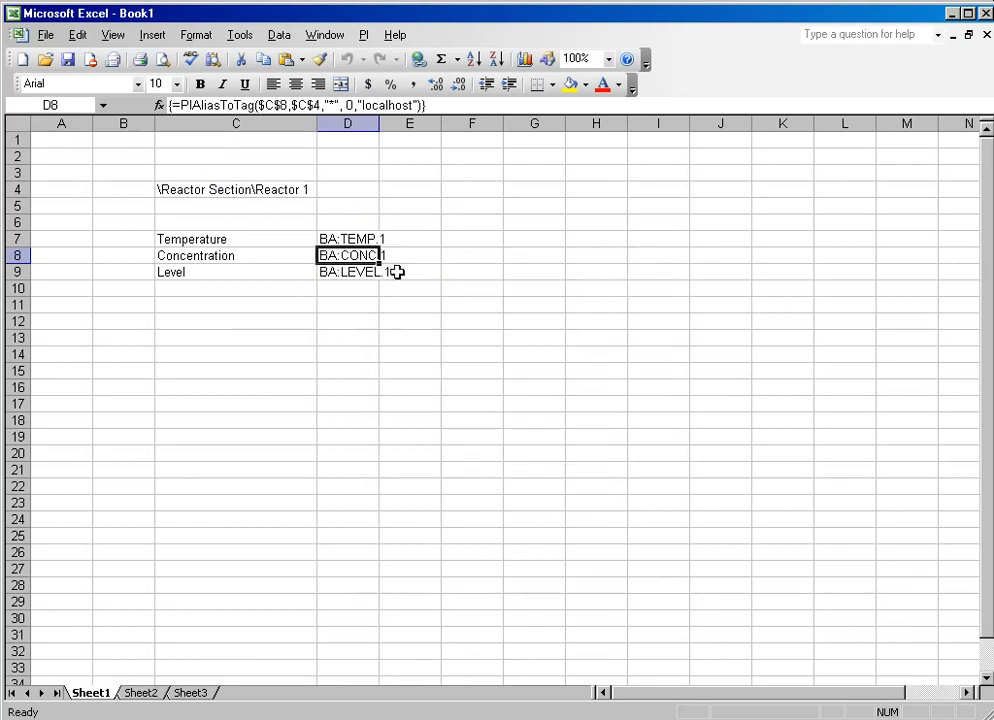
left_click(440, 238)
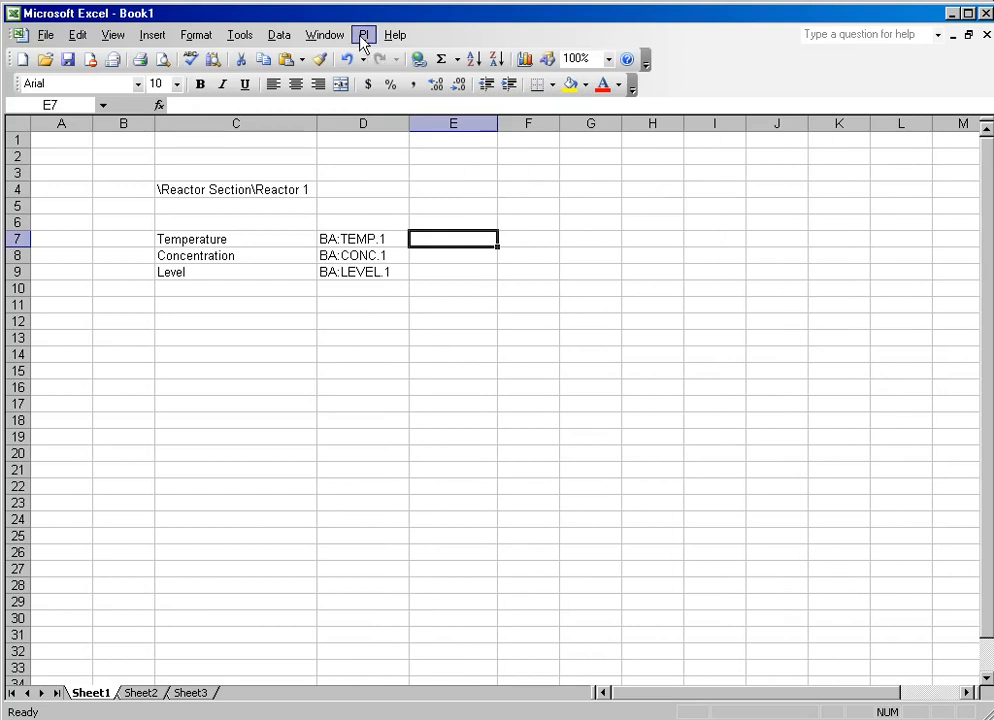
left_click(363, 34)
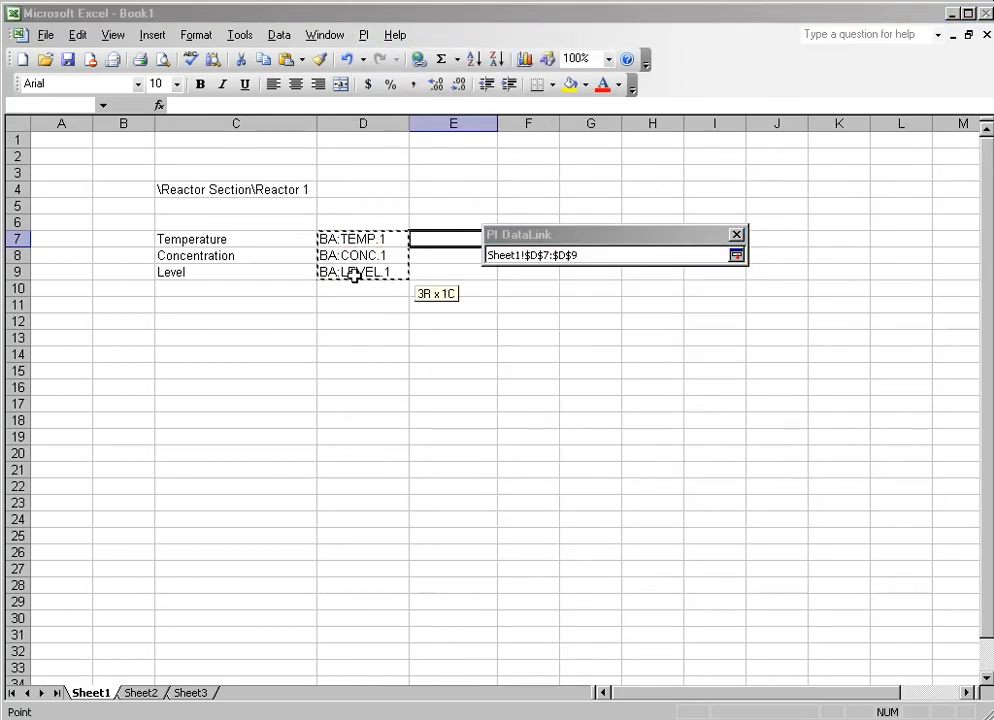
left_click(736, 255)
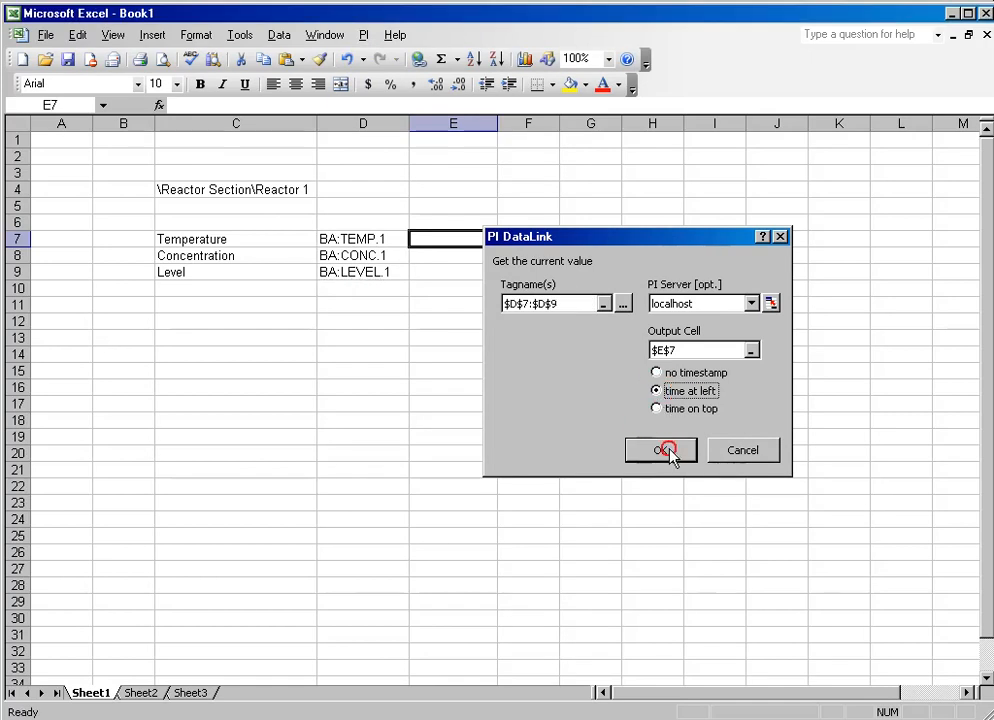
left_click(660, 450)
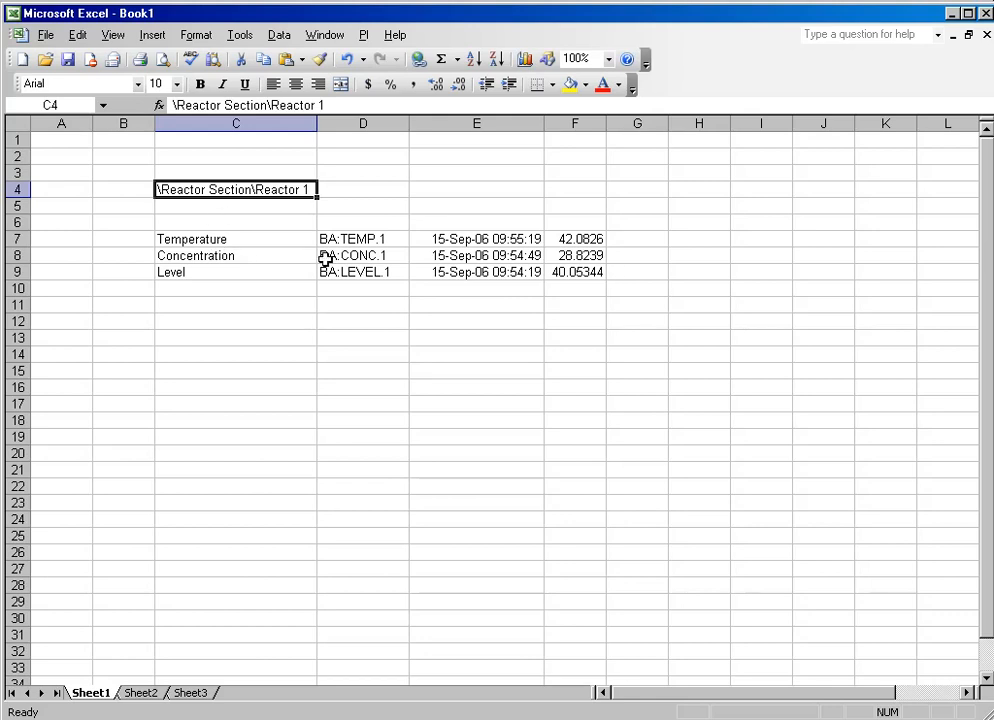
mouse_move(253, 197)
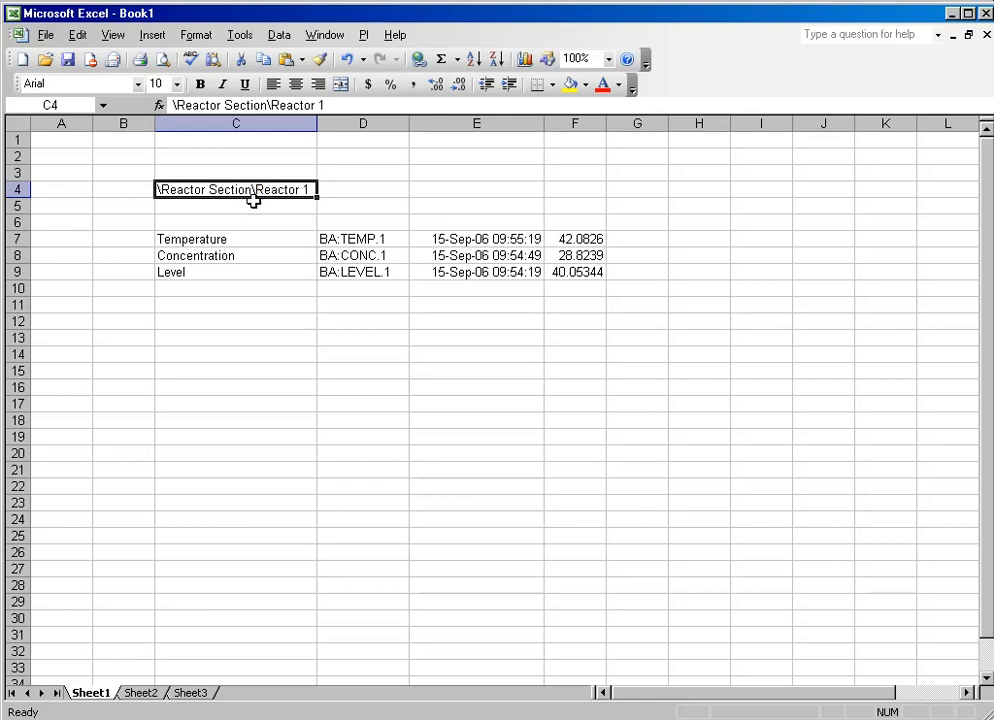
Step: Edit C4 to \Reactor Section\Reactor 2 so tags and values recalculate
left_click(362, 238)
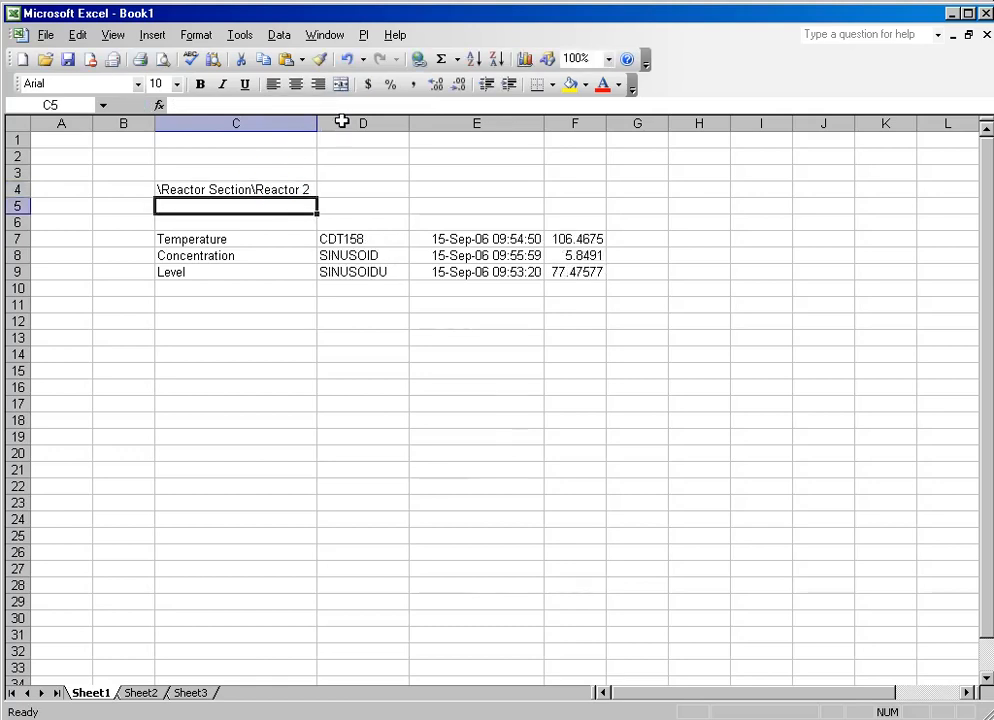
mouse_move(279, 384)
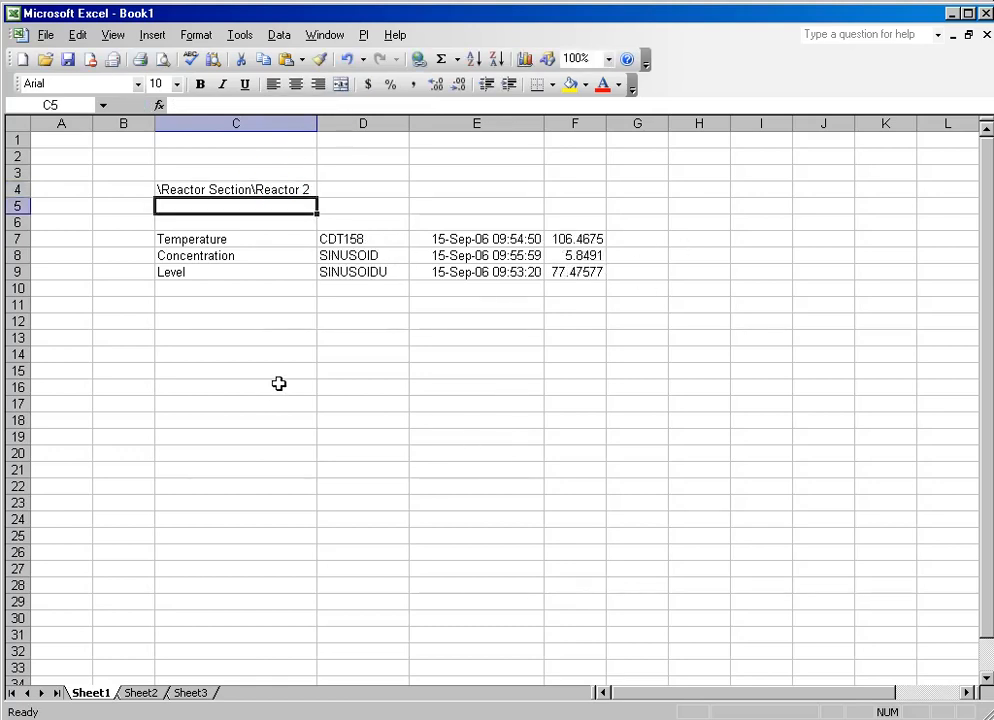
Step: Insert the Height property name into C12 without the module path
left_click(235, 321)
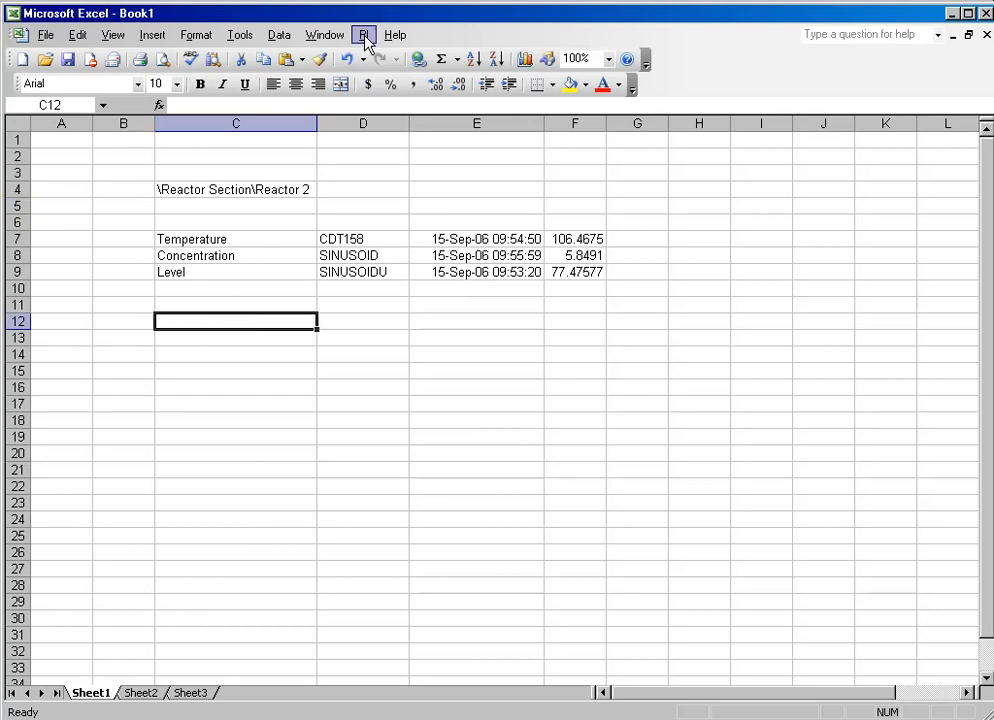
left_click(363, 34)
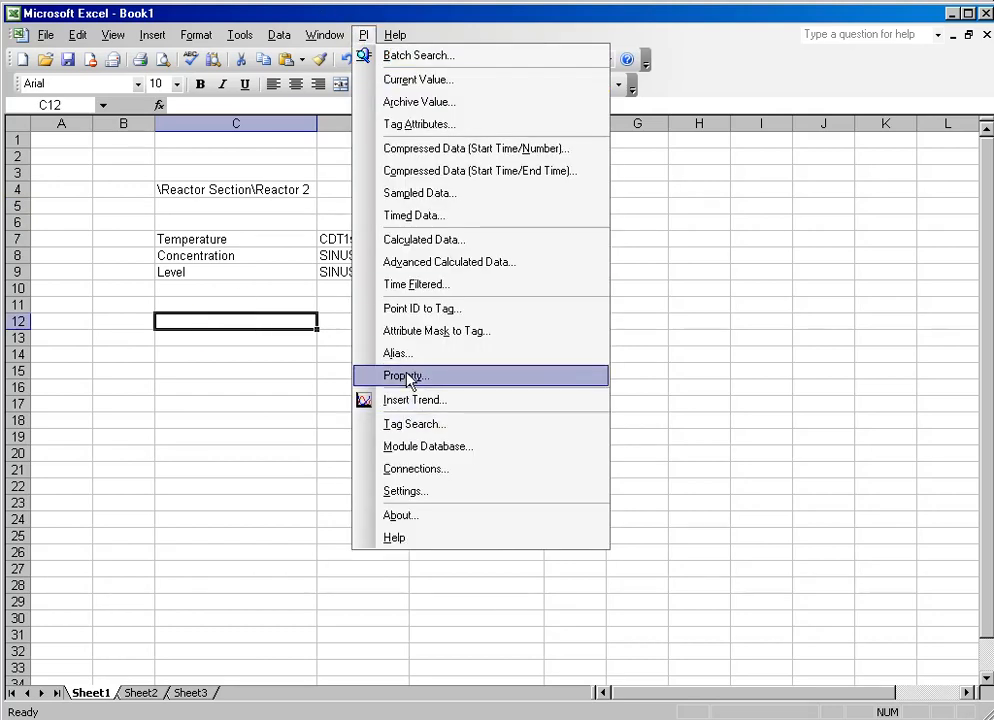
left_click(427, 446)
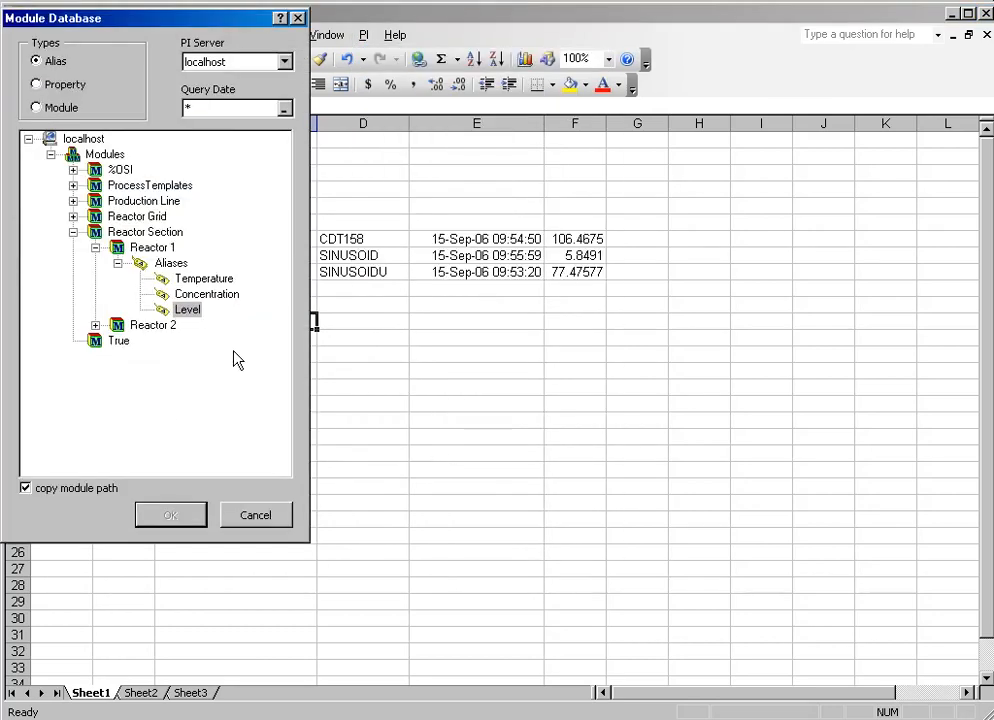
left_click(37, 84)
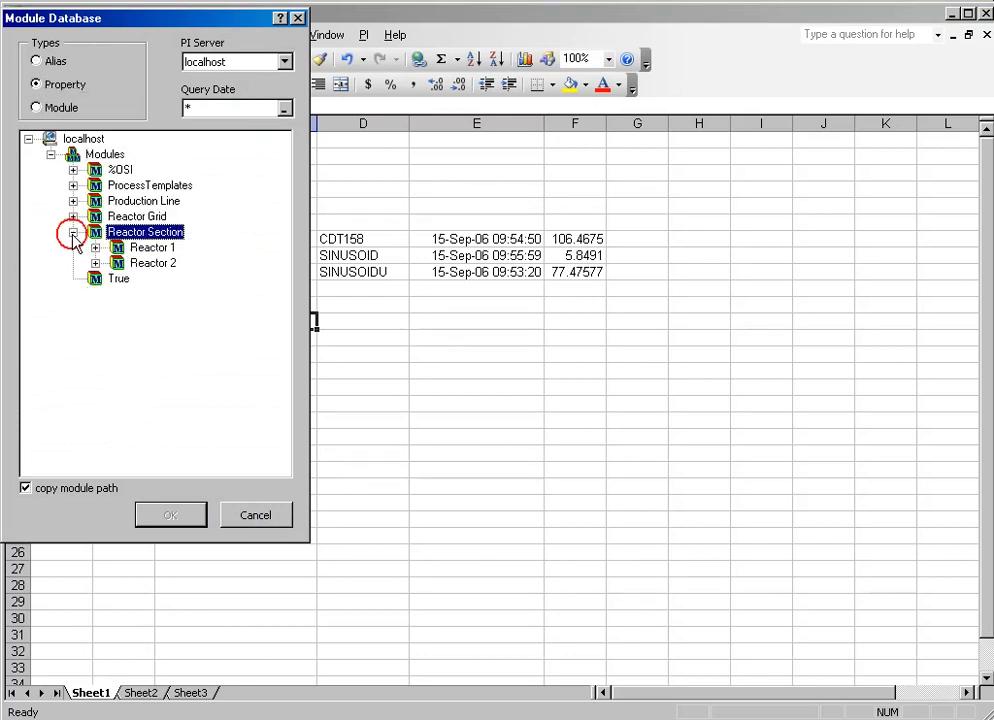
left_click(95, 247)
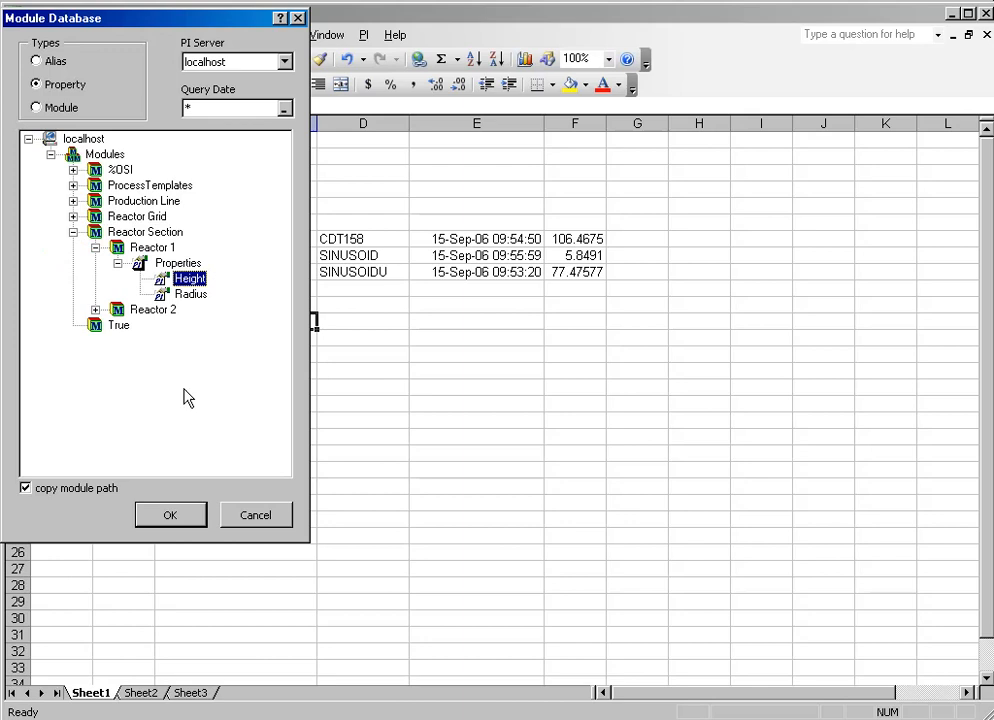
left_click(170, 514)
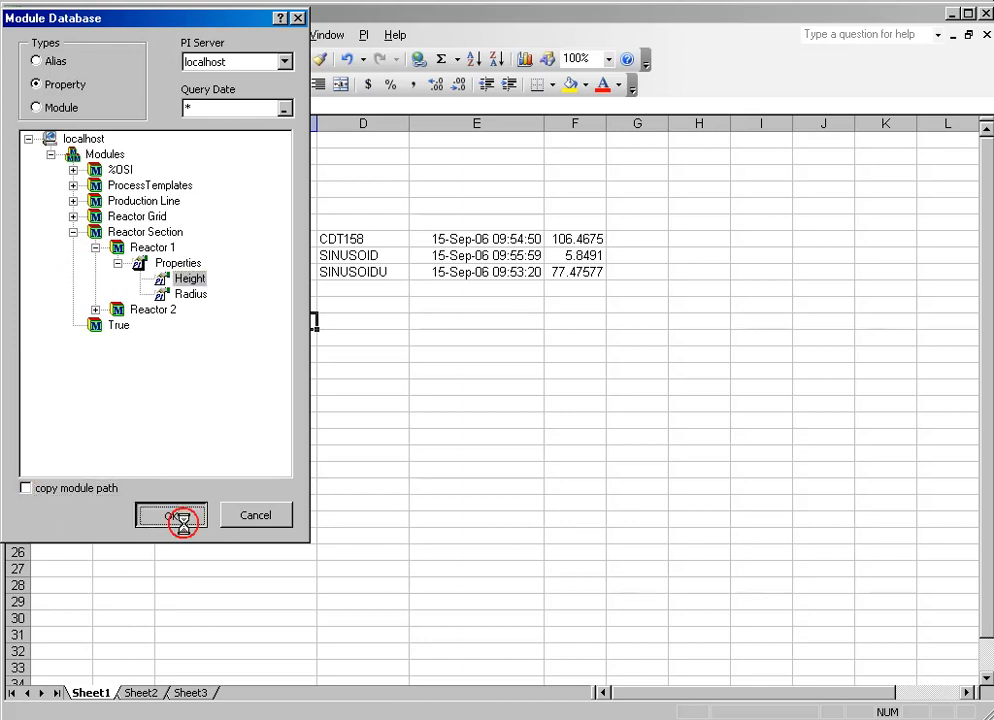
left_click(170, 515)
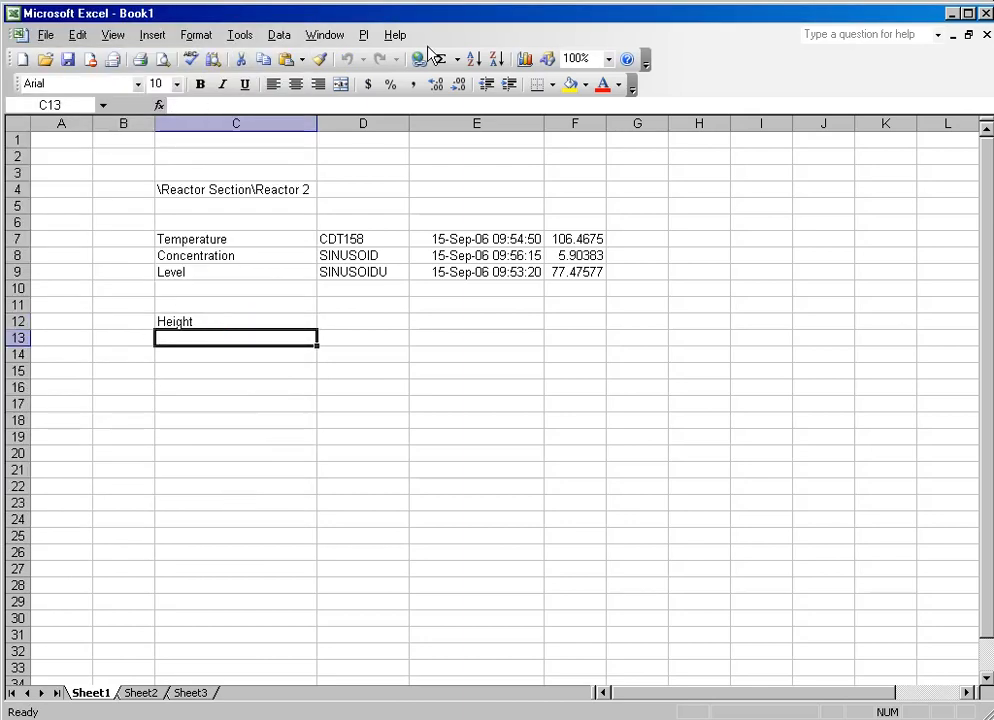
Step: Insert the Radius property name into C13
left_click(363, 34)
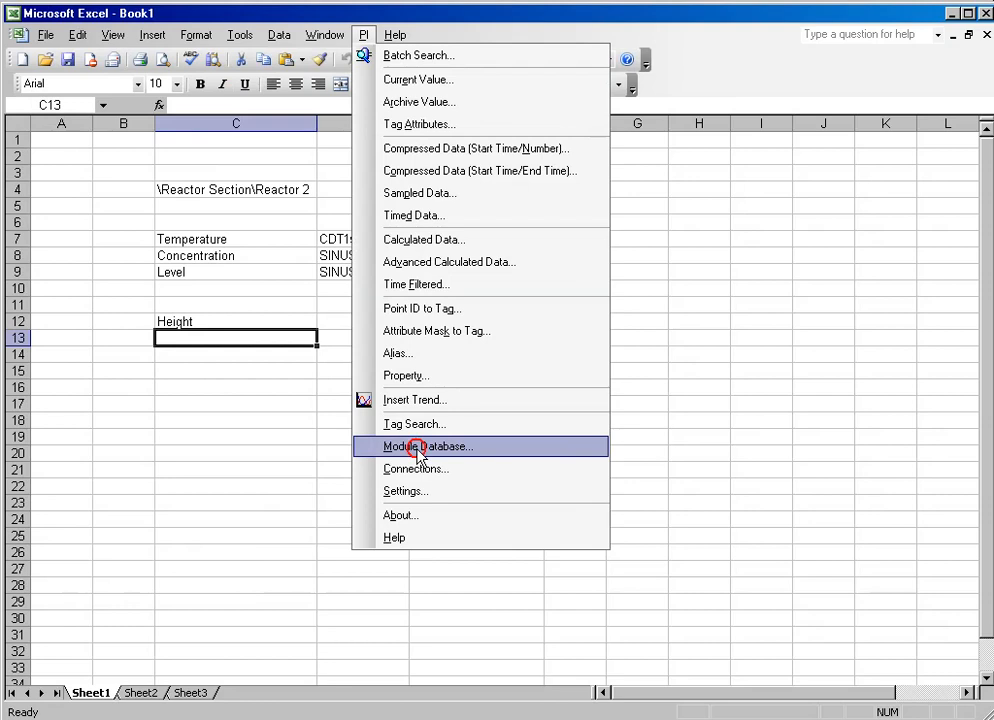
left_click(427, 446)
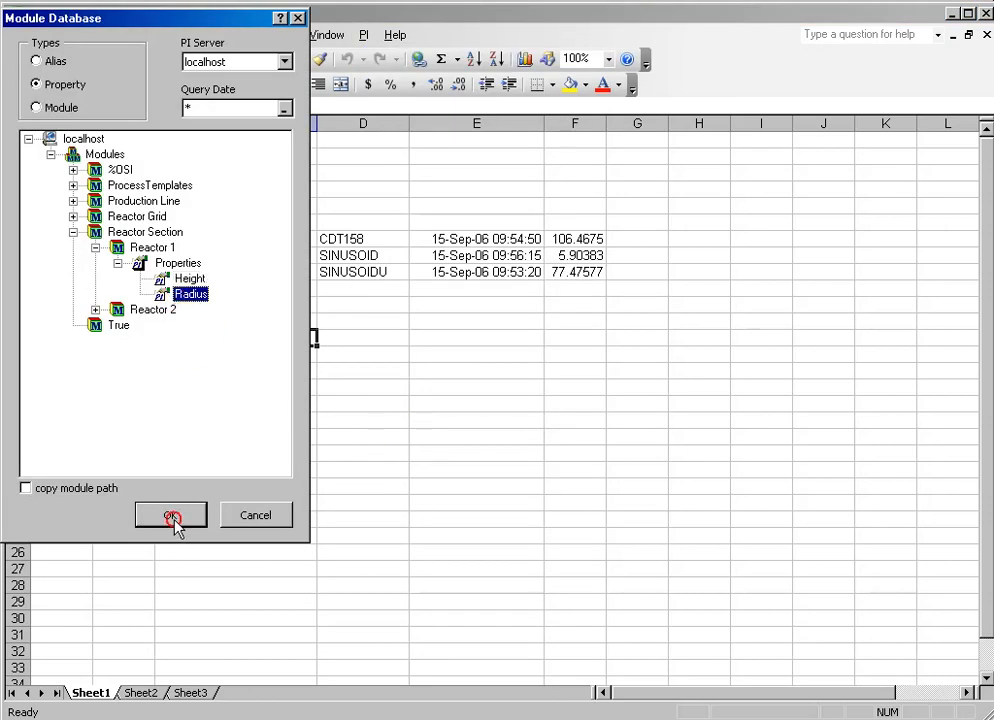
left_click(171, 515)
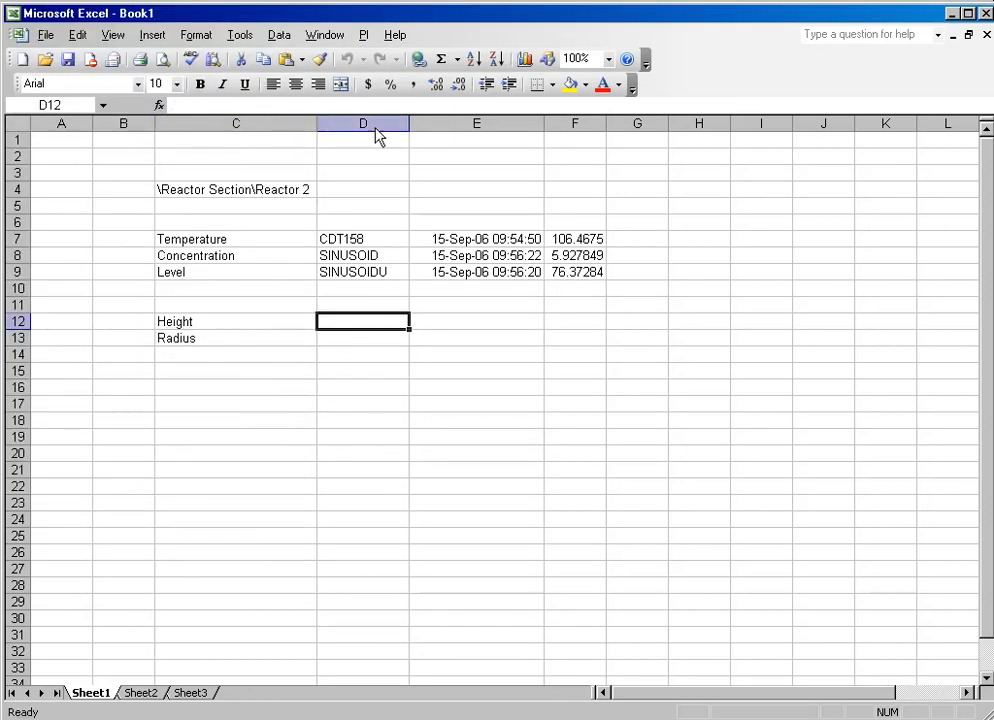
Step: Retrieve property values for C12:C13 from module C4: Height 5, Radius 2
left_click(363, 34)
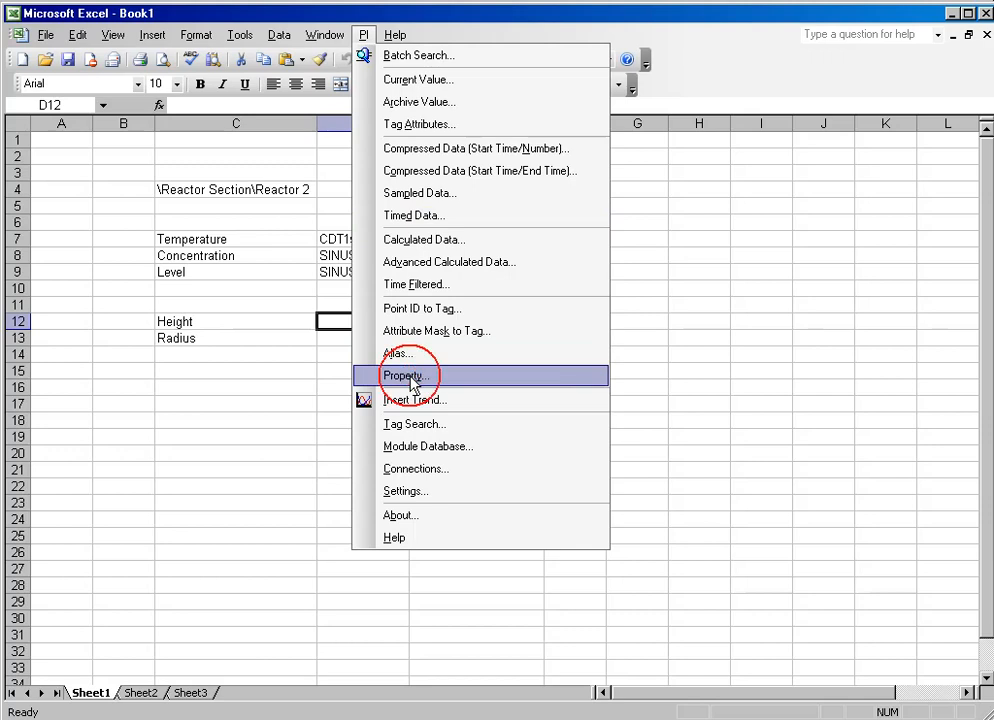
left_click(406, 375)
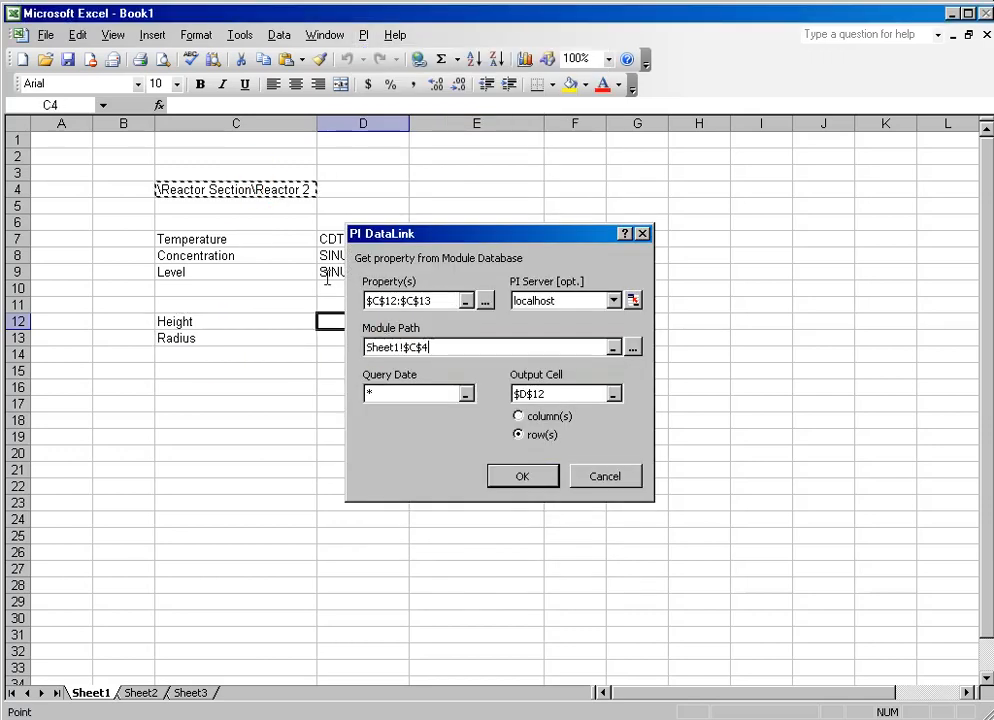
left_click(522, 476)
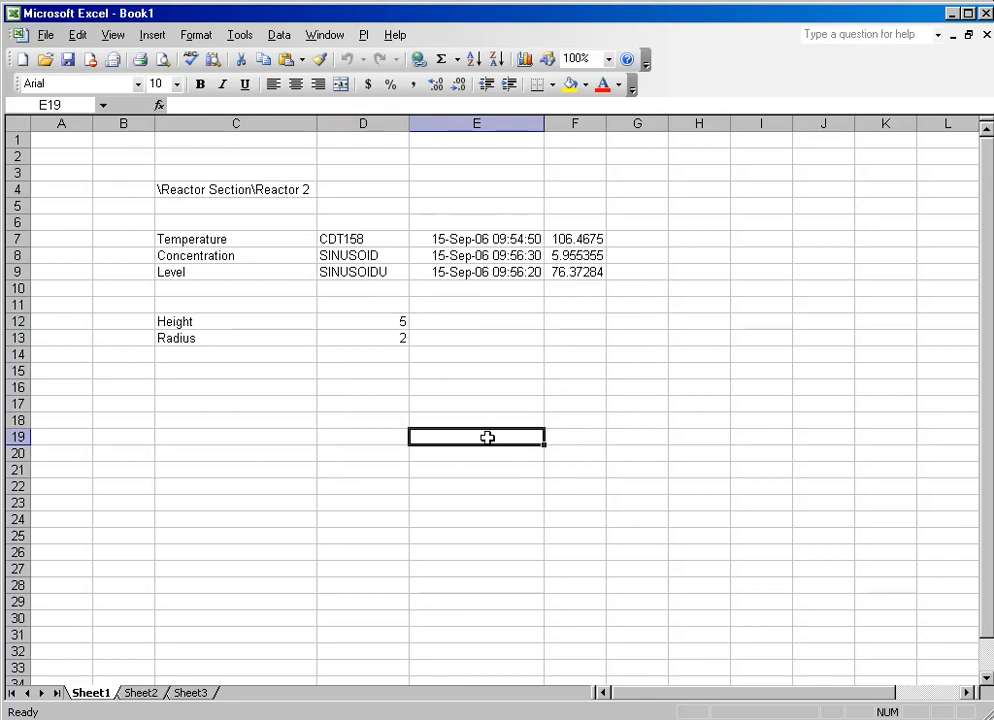
mouse_move(283, 201)
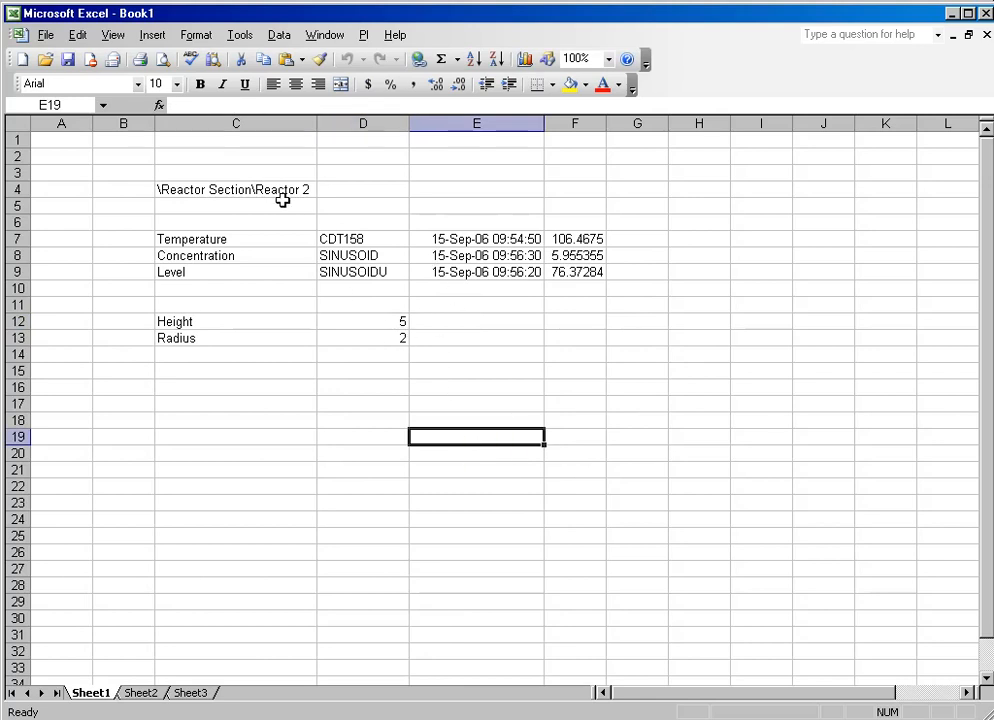
Step: Switch C4 back to \Reactor Section\Reactor 1 so tags, Height and Radius update
double_click(235, 189)
type("1")
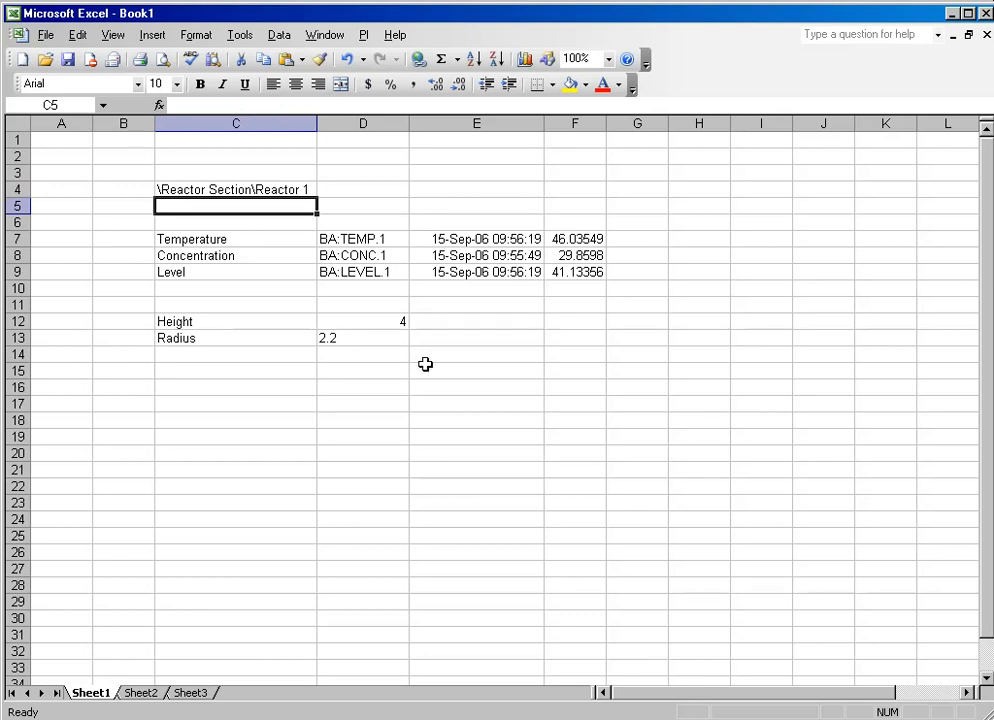
mouse_move(479, 470)
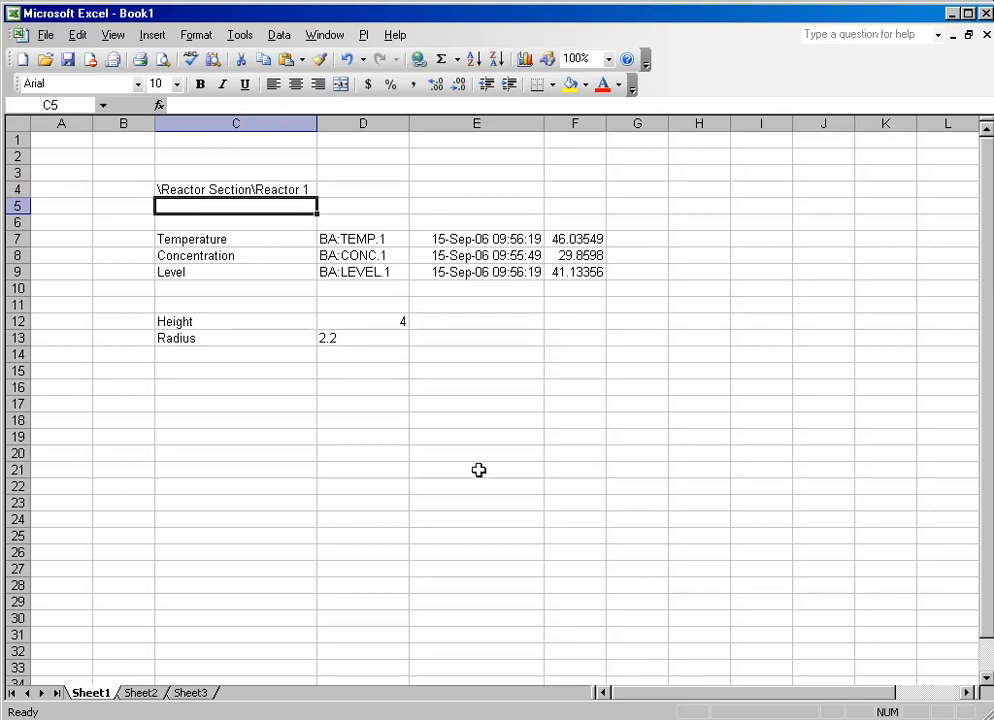